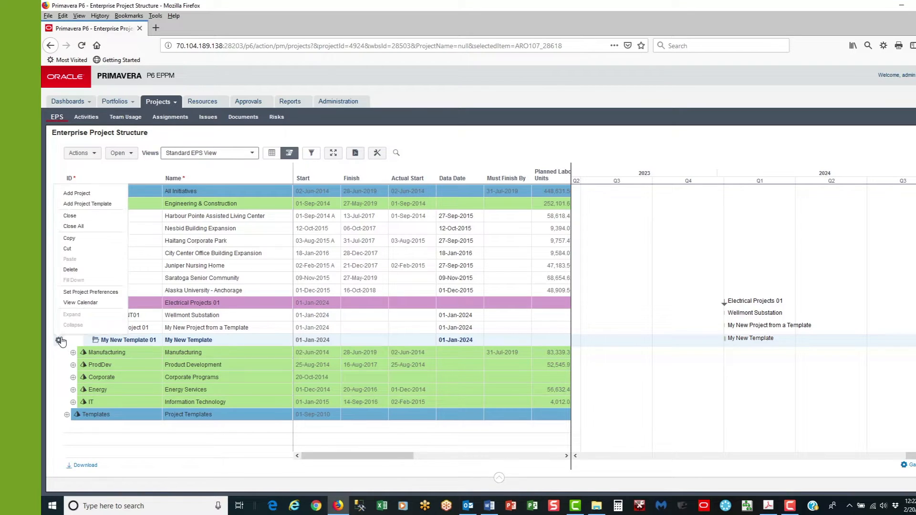
mouse_move(75, 227)
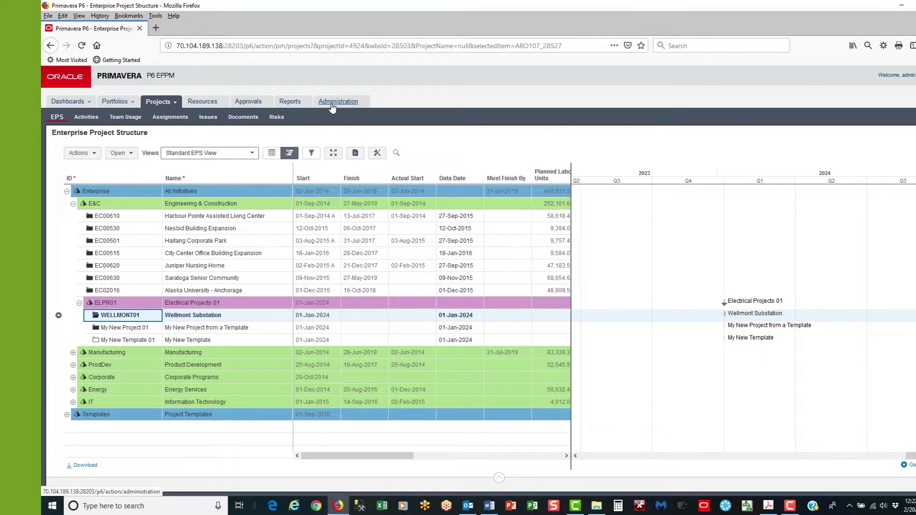
Switch to the Administration area, landing on Application Settings' Audit page
left_click(338, 101)
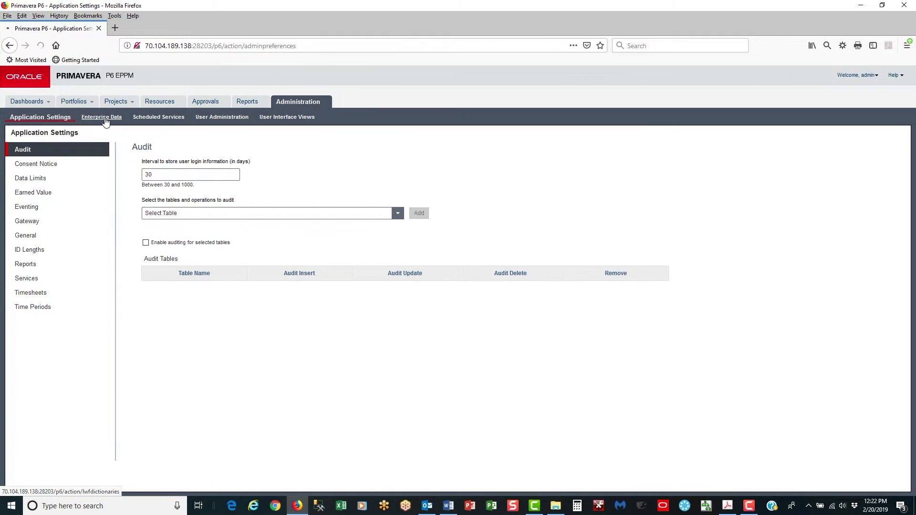
Navigate Enterprise Data > Projects > Project Calendars and select the Wellmont Substation project
left_click(101, 116)
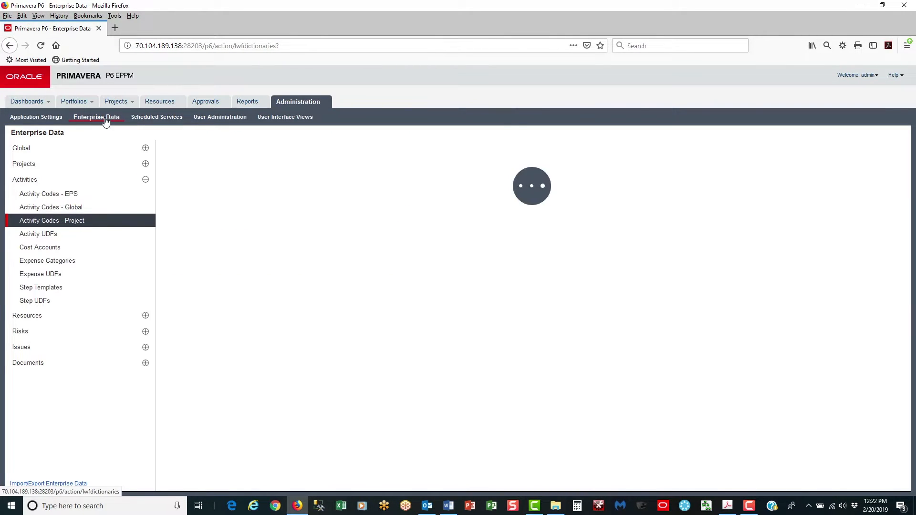
left_click(51, 220)
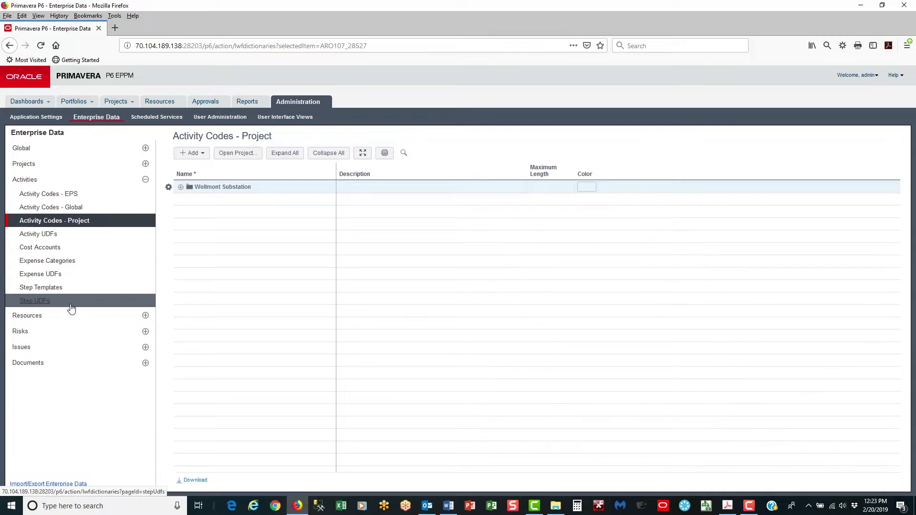
left_click(145, 164)
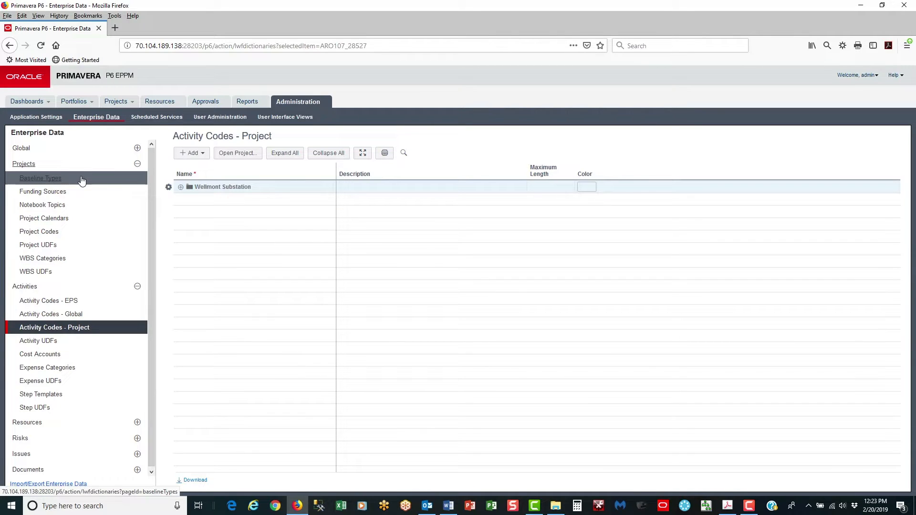
left_click(44, 218)
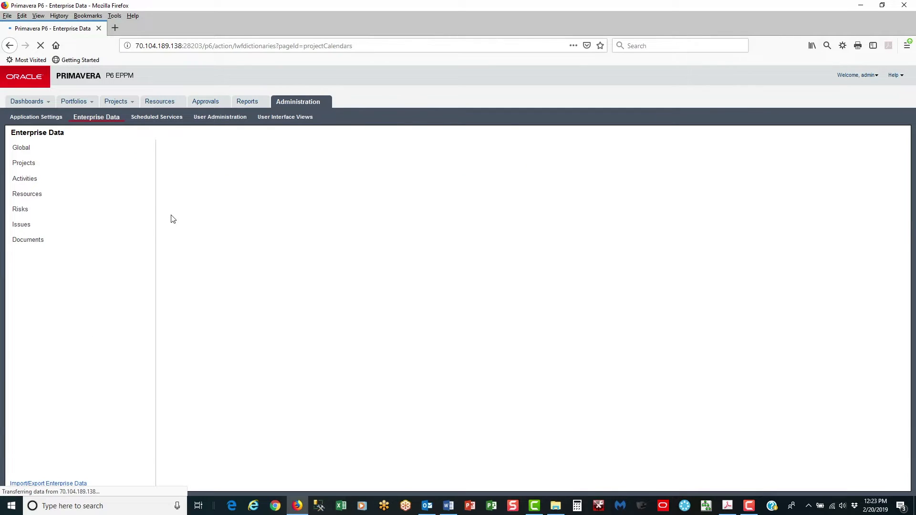
left_click(23, 163)
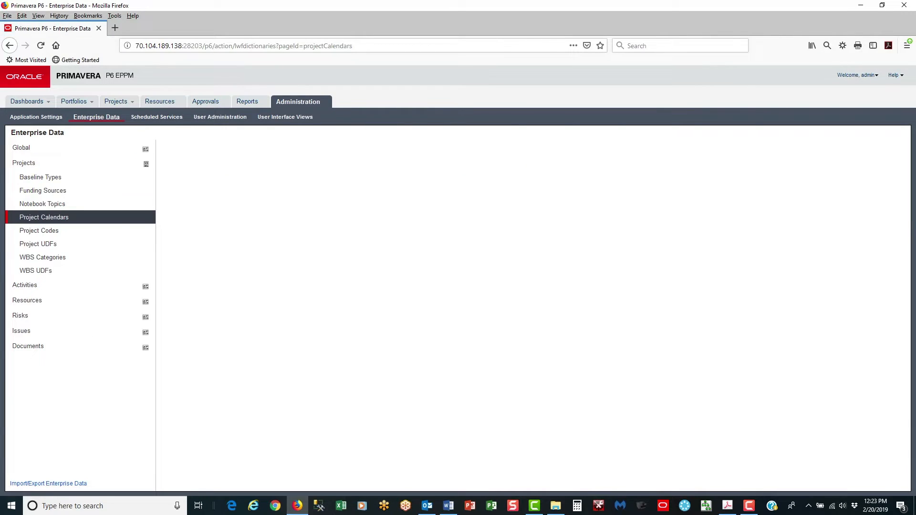
left_click(44, 217)
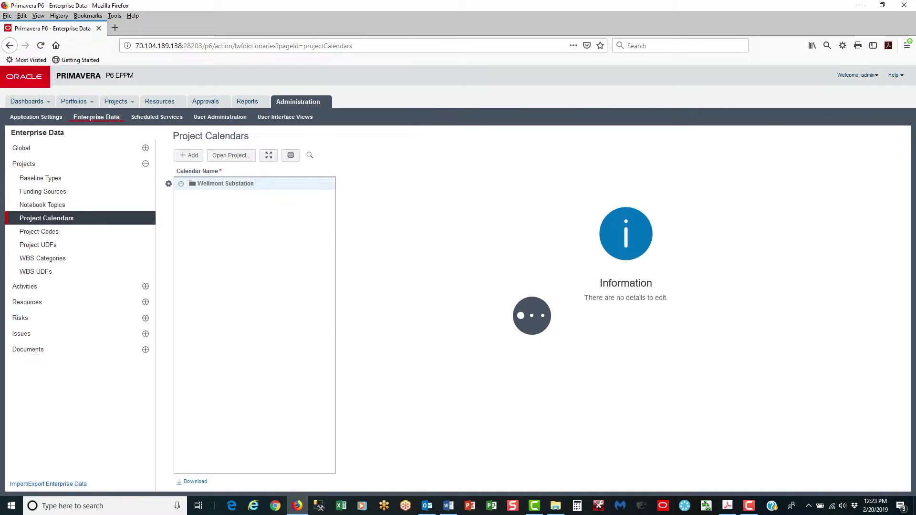
left_click(188, 154)
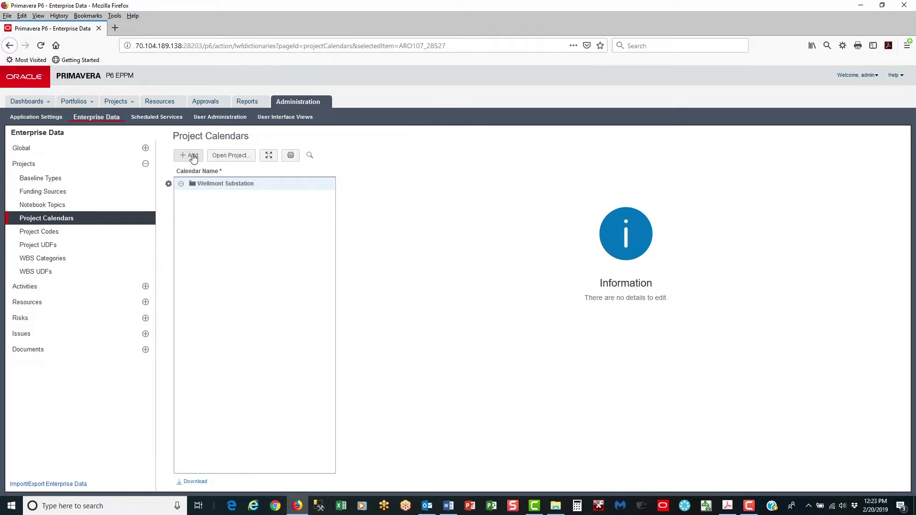
Add a new project calendar copied from Corporate - Standard Full Time
left_click(189, 155)
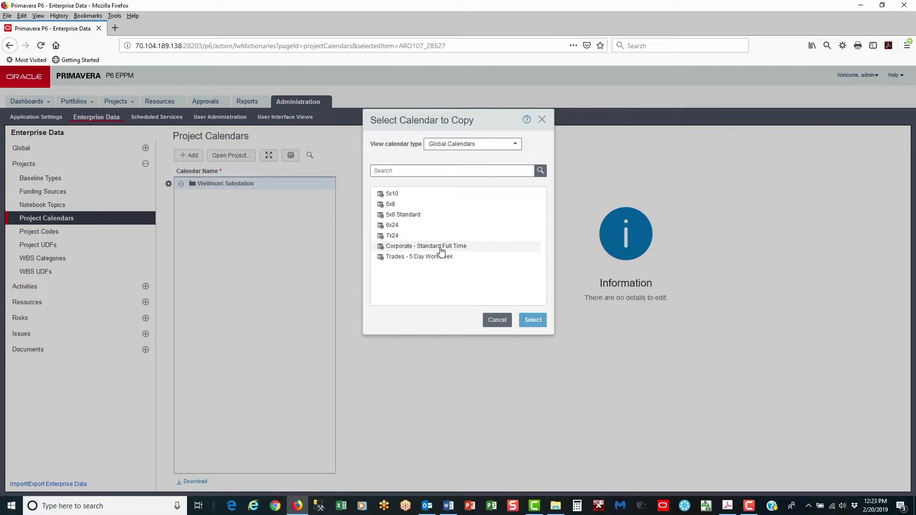
mouse_move(457, 248)
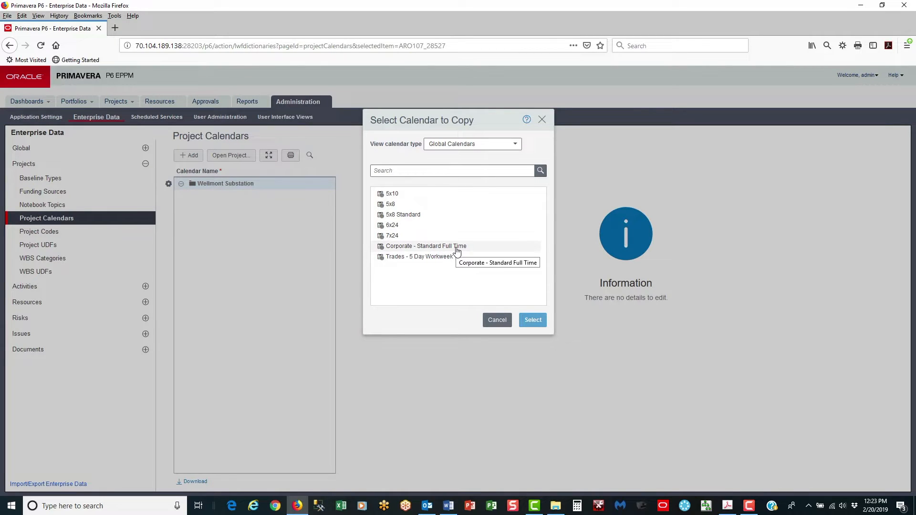
mouse_move(483, 249)
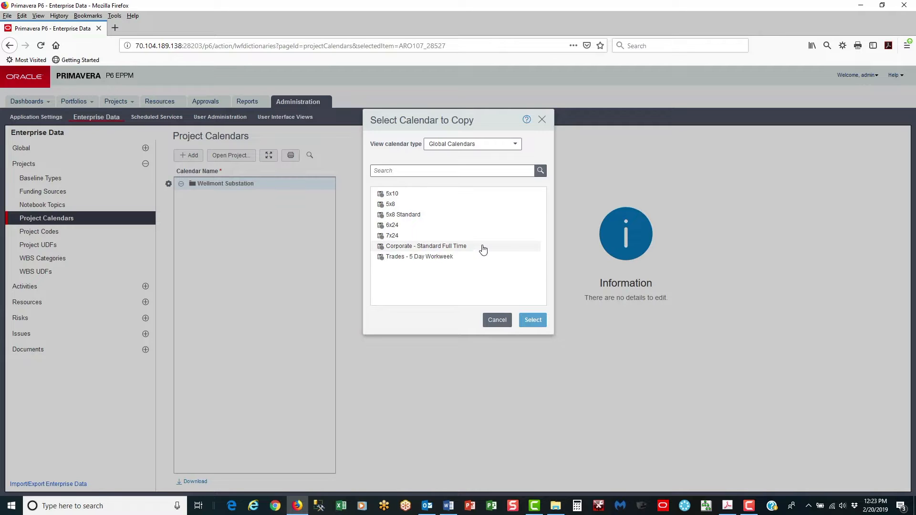
left_click(426, 246)
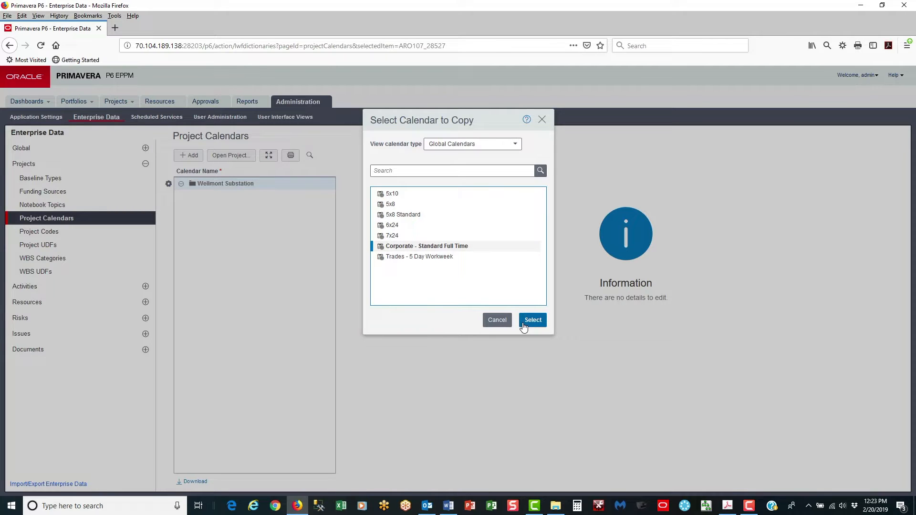
left_click(532, 320)
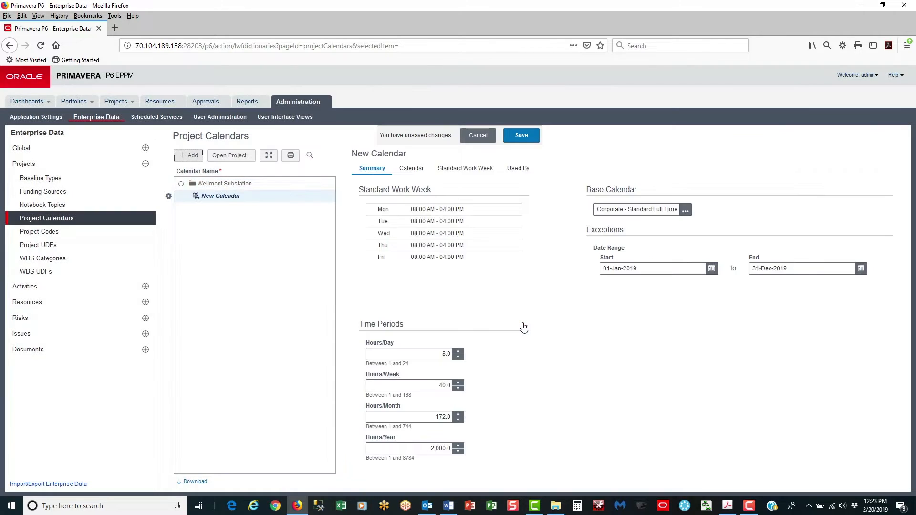
Rename the new calendar to 4x10 and save it
left_click(221, 196)
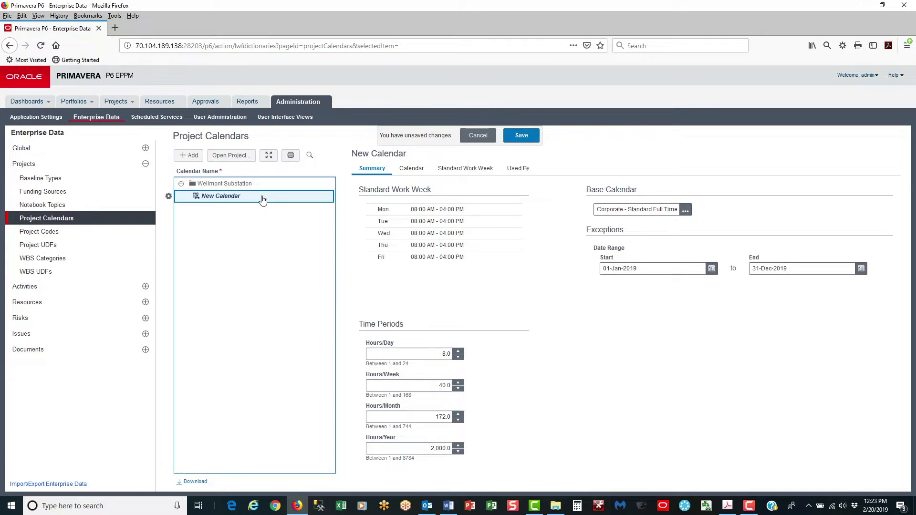
type("4")
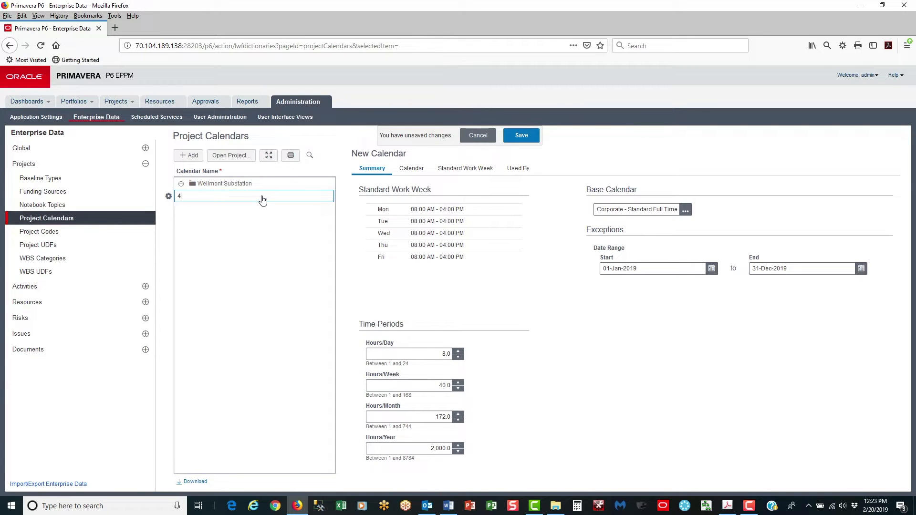
type("x10")
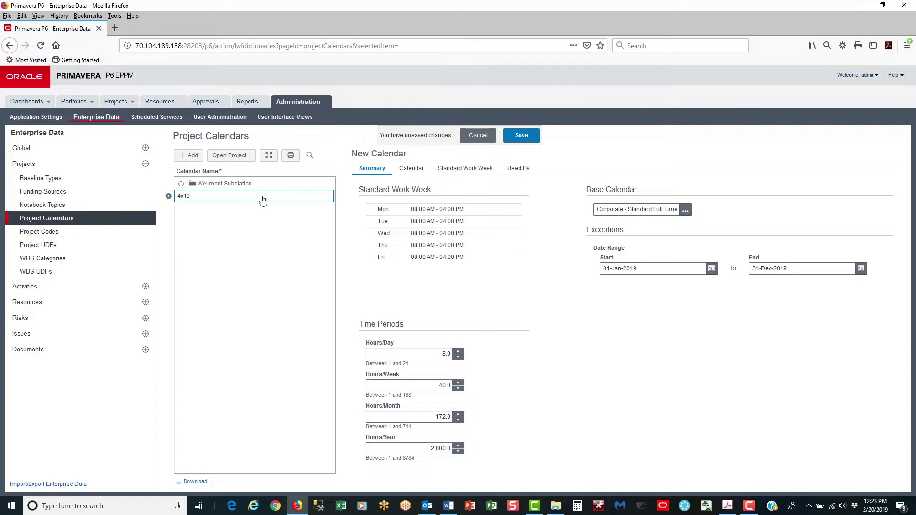
left_click(253, 196)
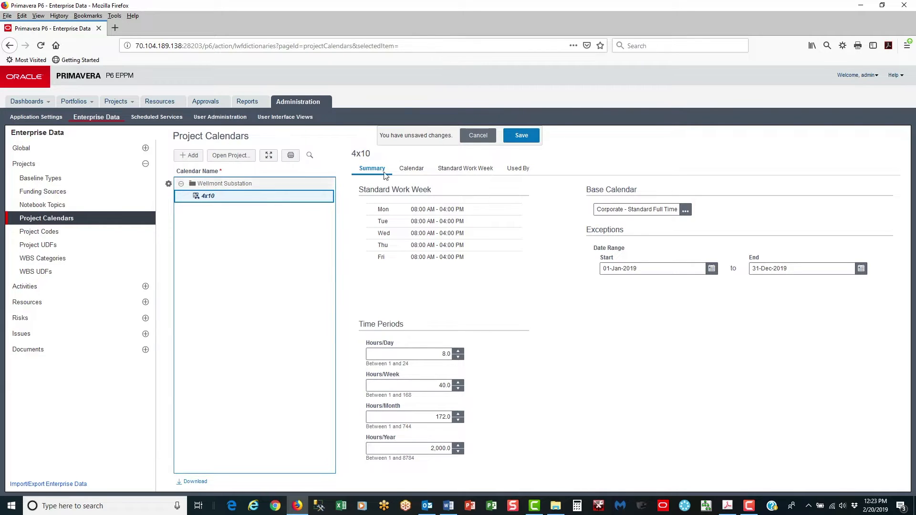
left_click(522, 135)
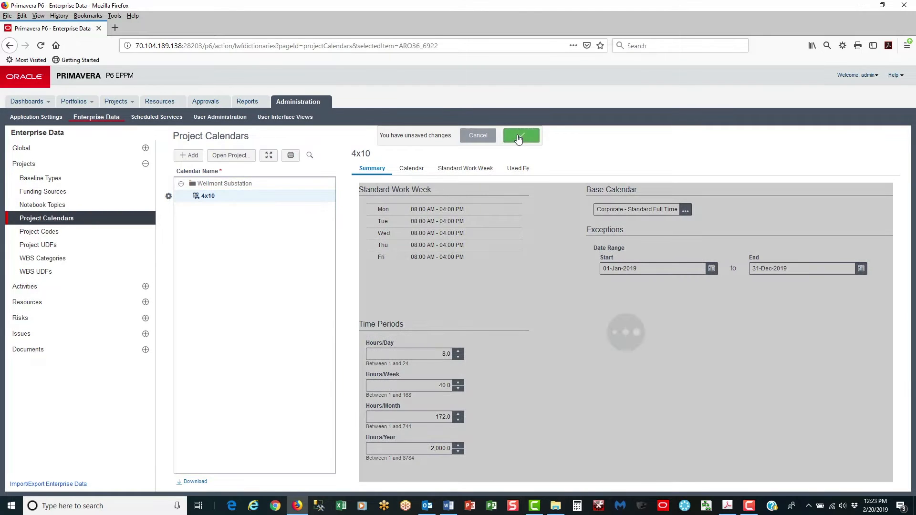
In Standard Work Week, set Monday–Thursday to 8:00 AM–6:00 PM 10-hour days and save
left_click(520, 135)
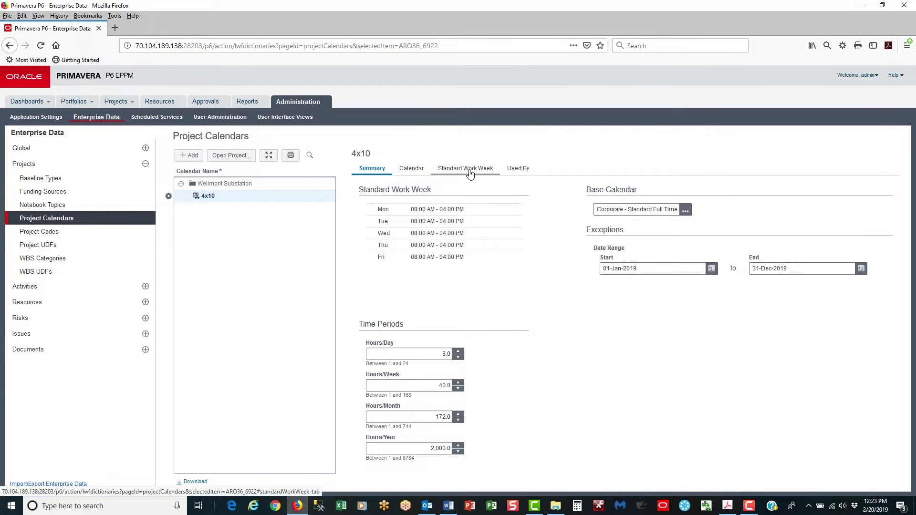
mouse_move(464, 168)
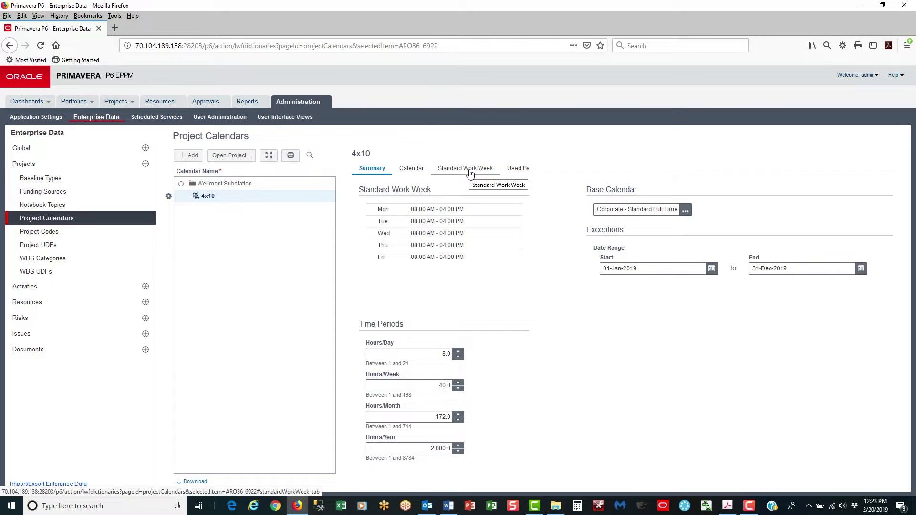
left_click(465, 168)
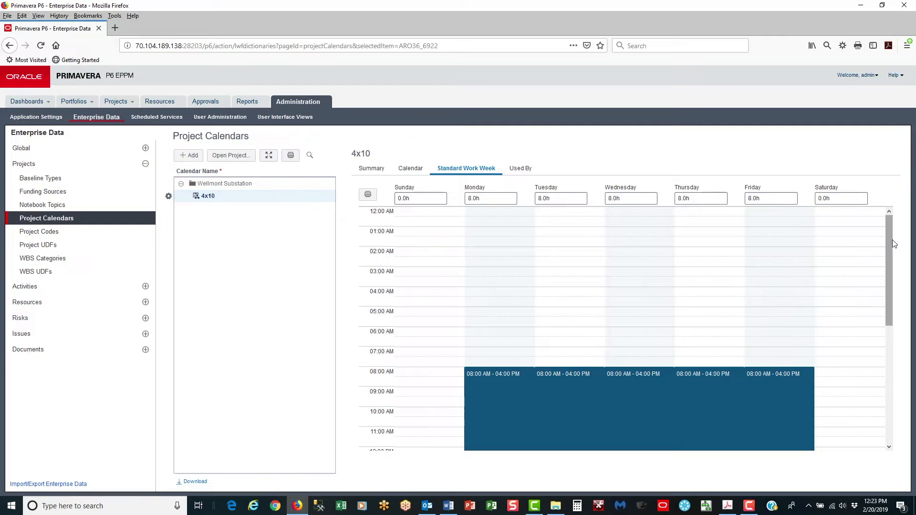
scroll("down", 3)
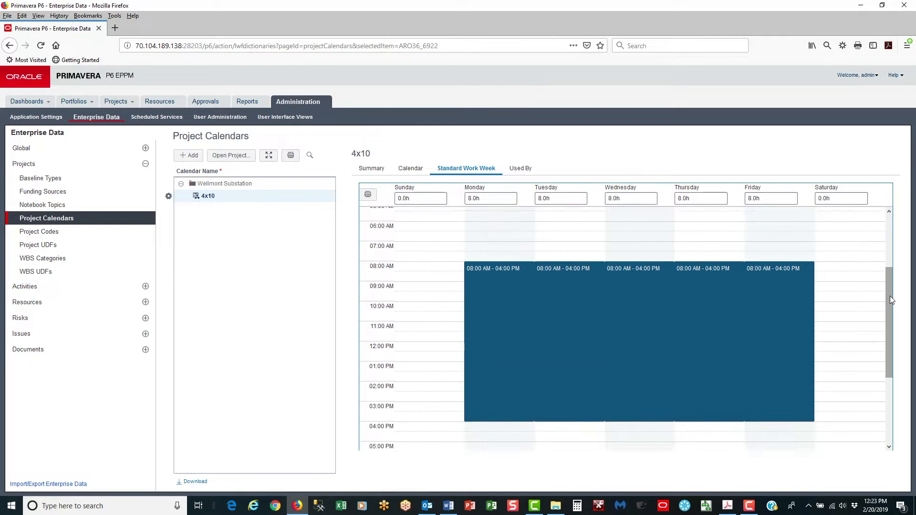
scroll("down", 3)
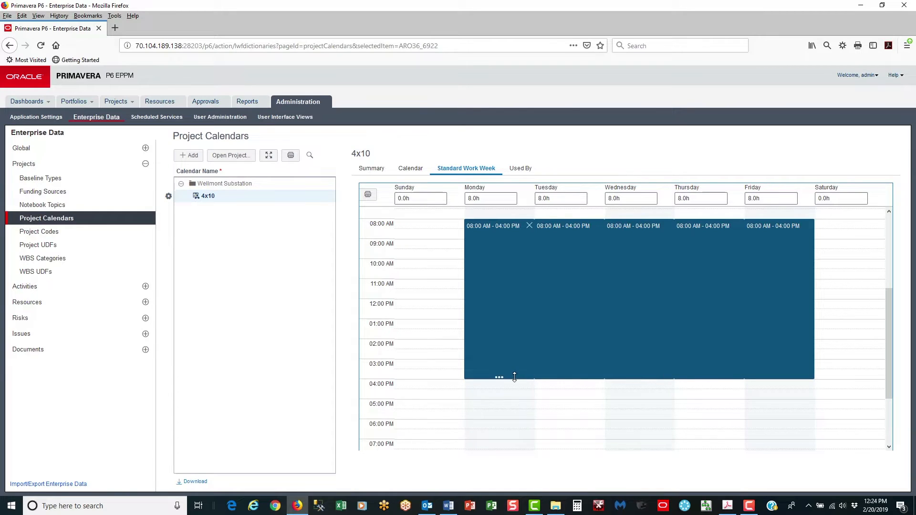
mouse_move(508, 377)
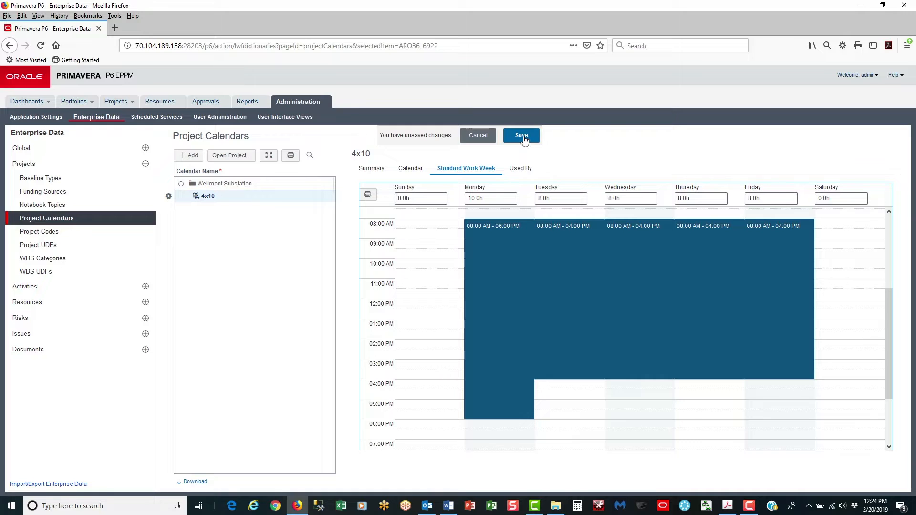
left_click(521, 134)
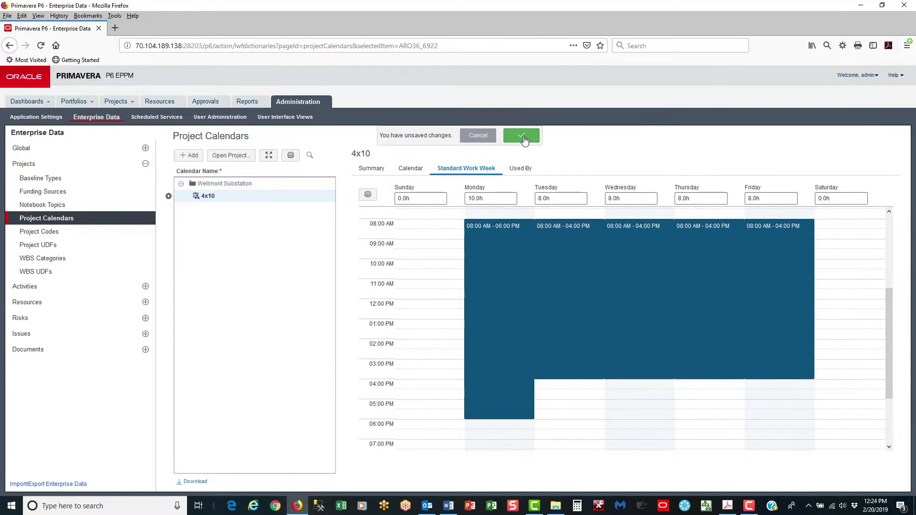
left_click(521, 134)
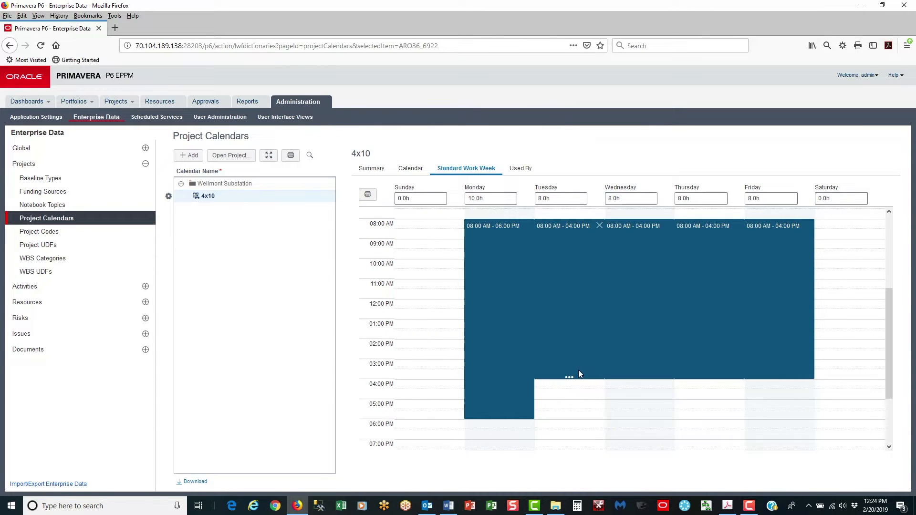
left_click(600, 225)
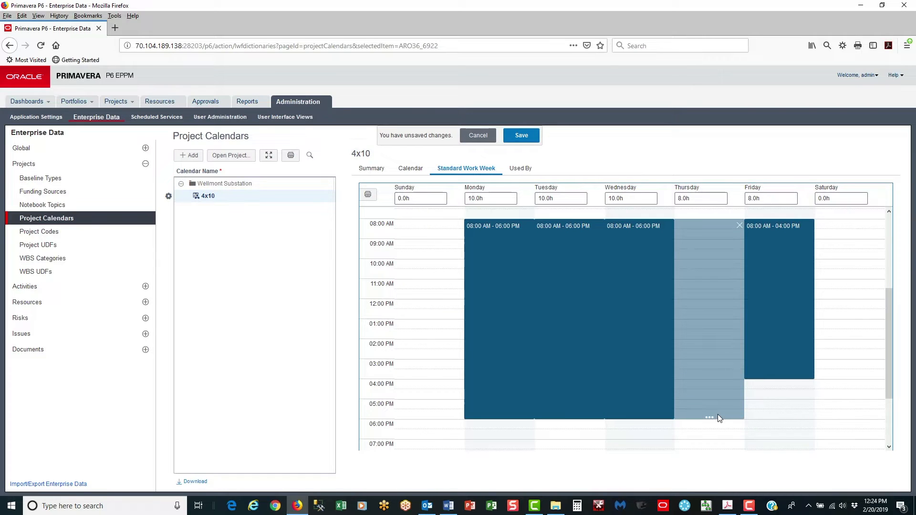
left_click(519, 135)
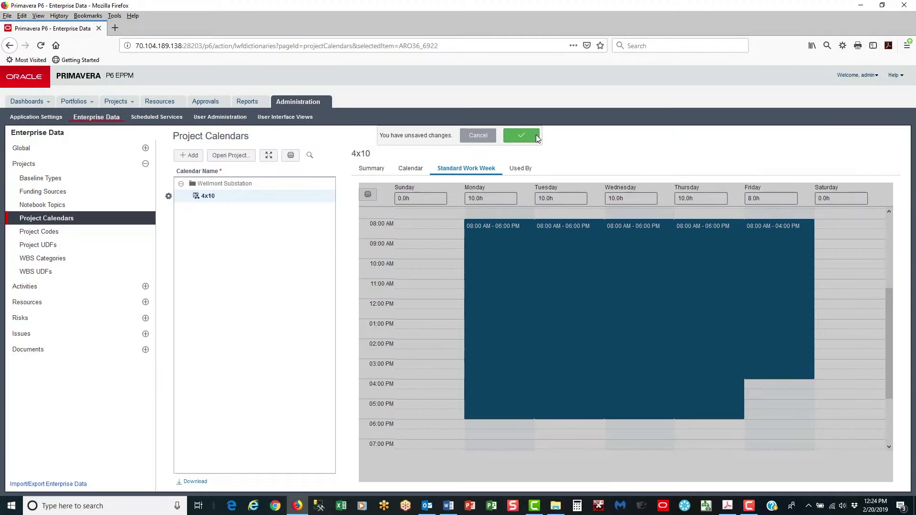
left_click(520, 135)
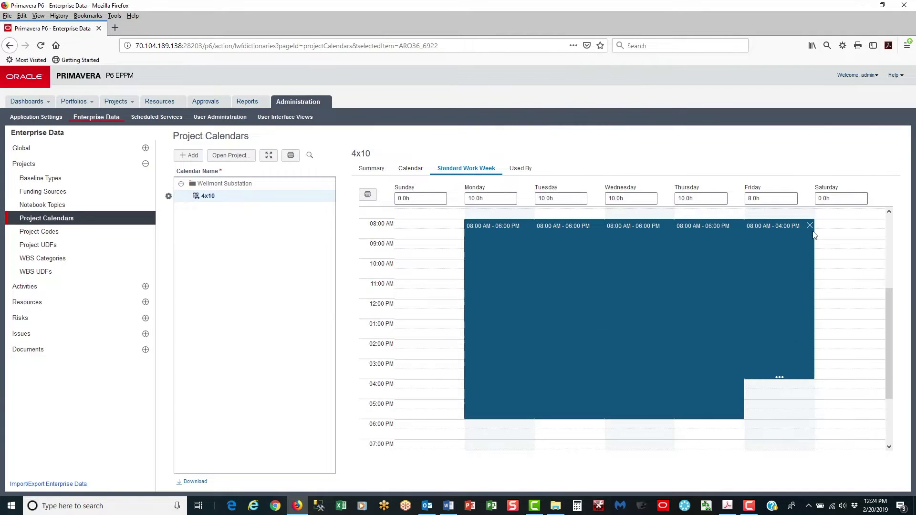
mouse_move(811, 227)
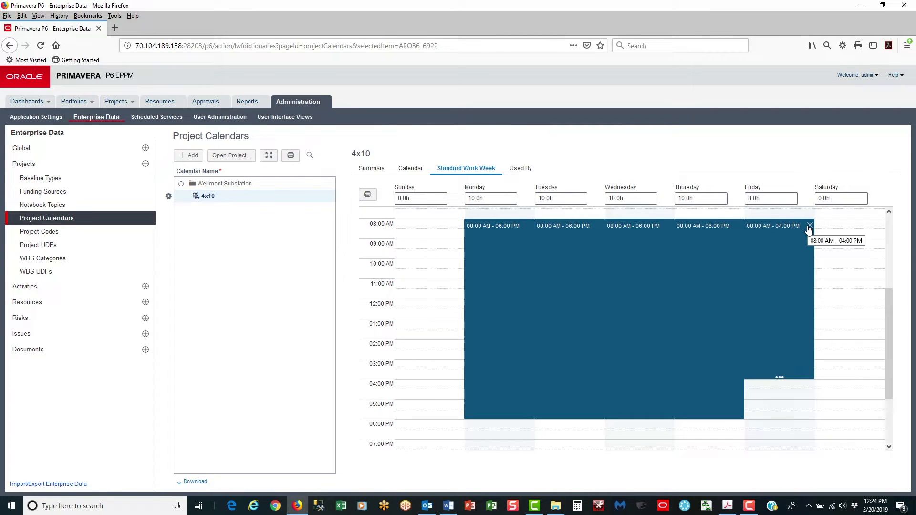
Delete Friday's working period so Friday is nonwork, and save the week
left_click(809, 226)
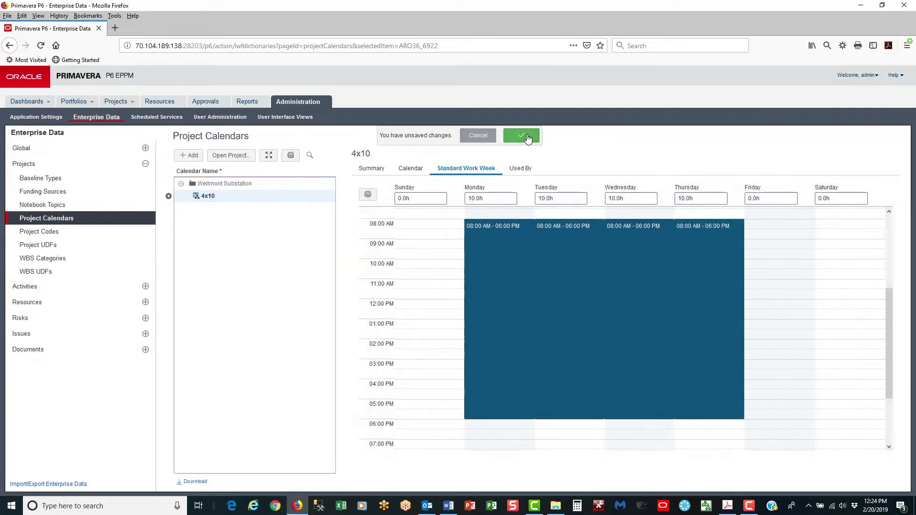
left_click(520, 135)
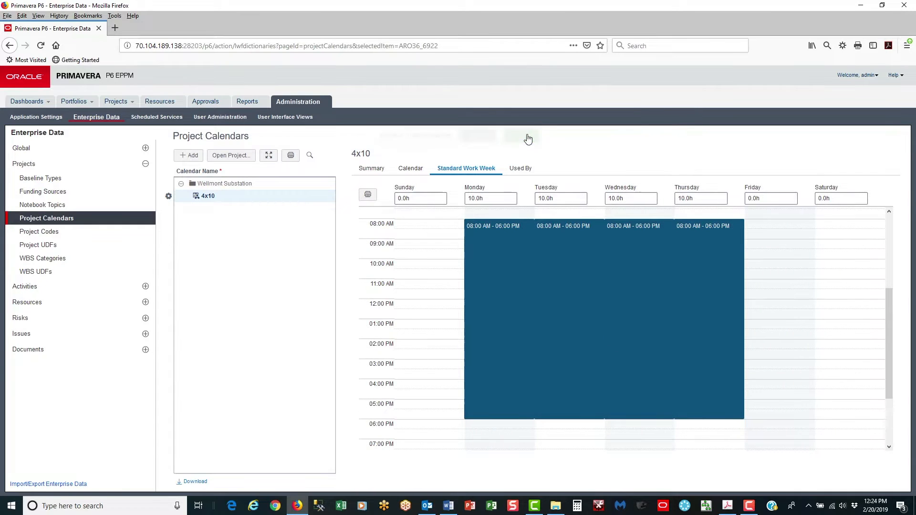
scroll("up", 3)
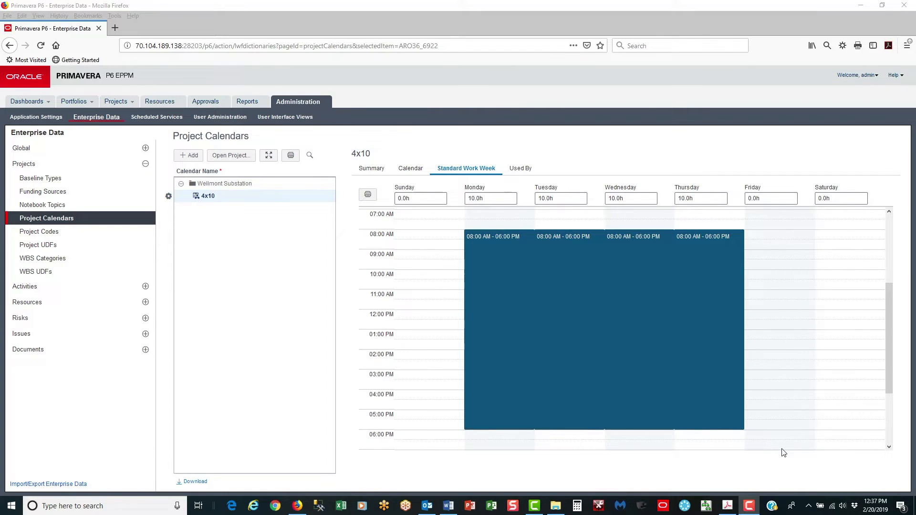
mouse_move(411, 168)
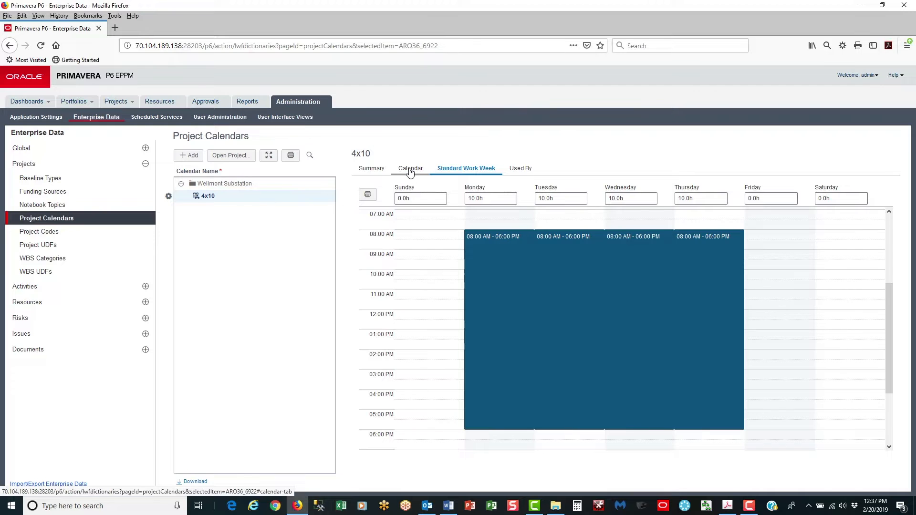
In the Calendar view, mark February 18, 2019 as a nonwork day and save the exception
left_click(409, 168)
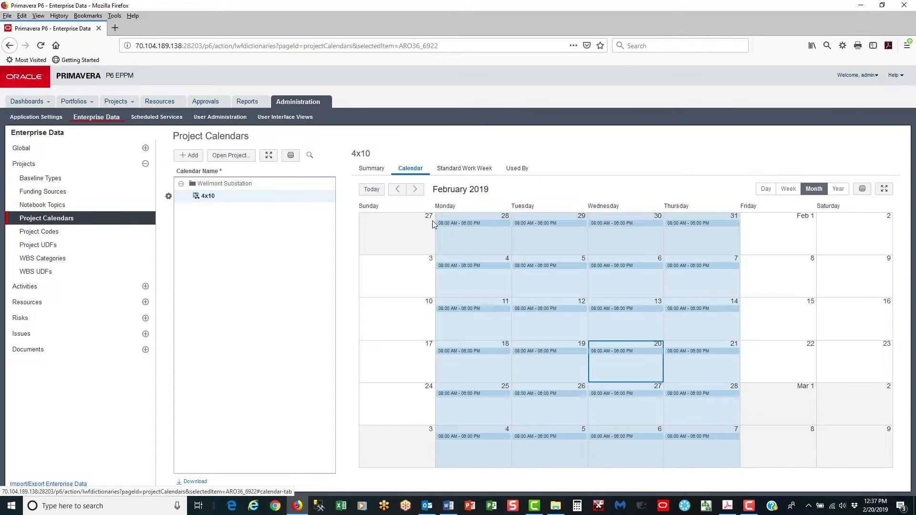
mouse_move(493, 363)
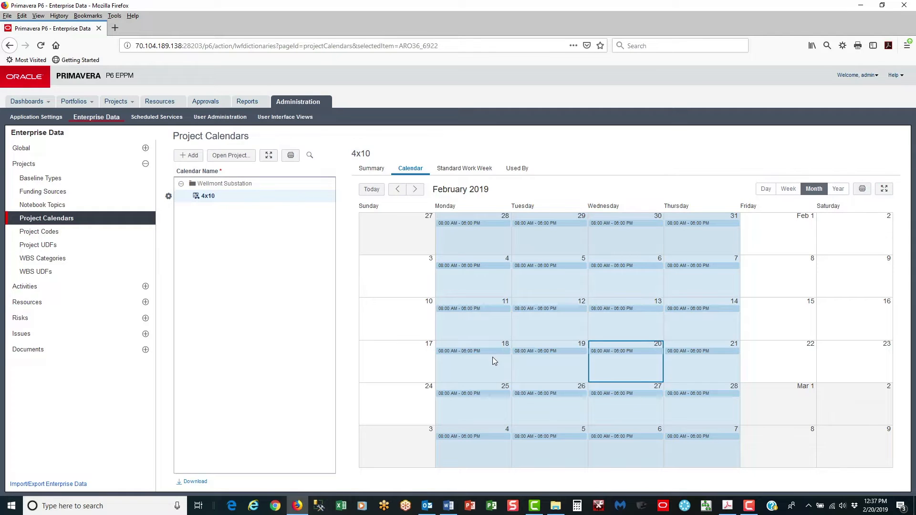
mouse_move(507, 347)
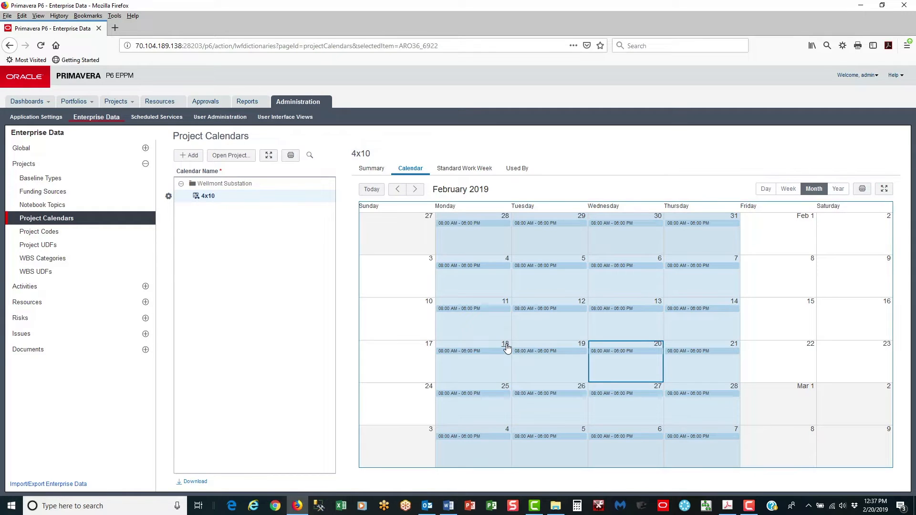
left_click(765, 189)
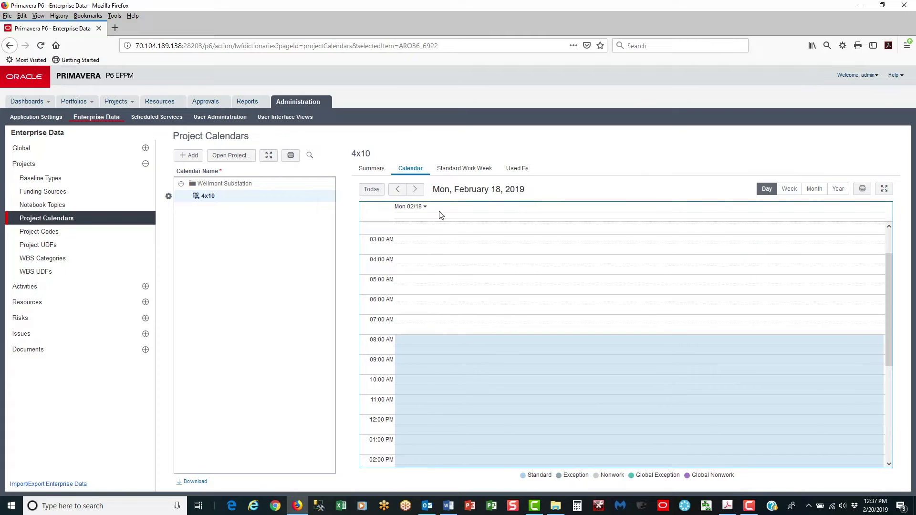
left_click(410, 206)
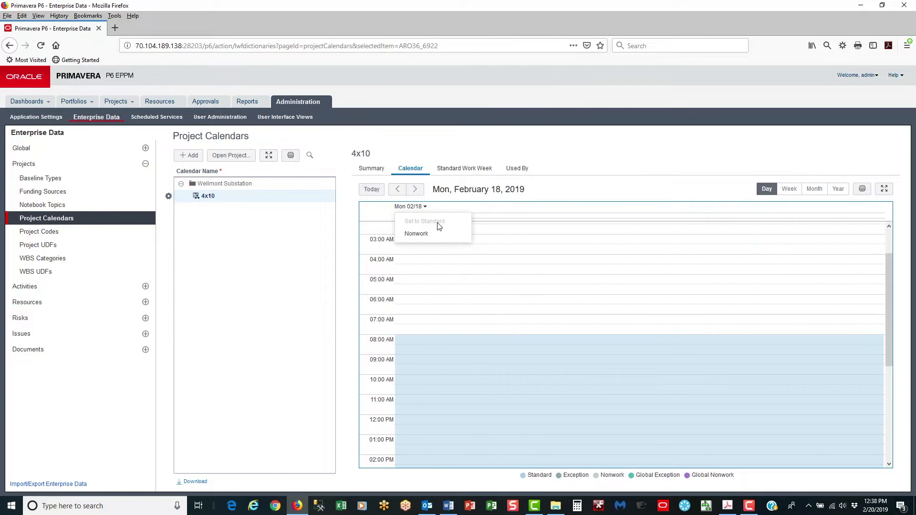
left_click(416, 234)
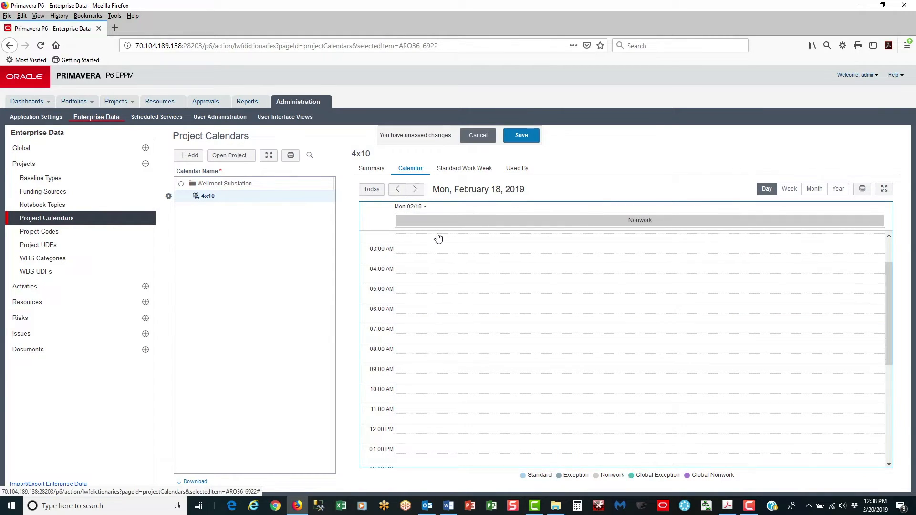
left_click(521, 134)
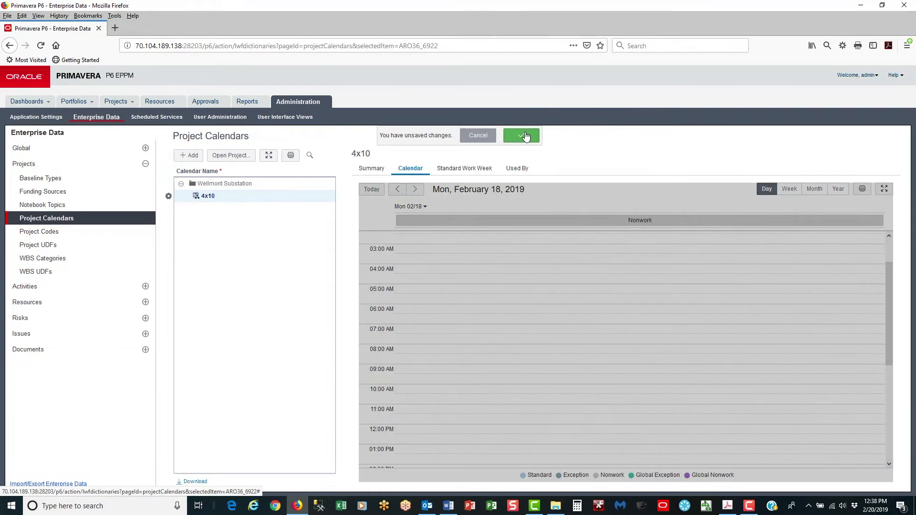
left_click(521, 135)
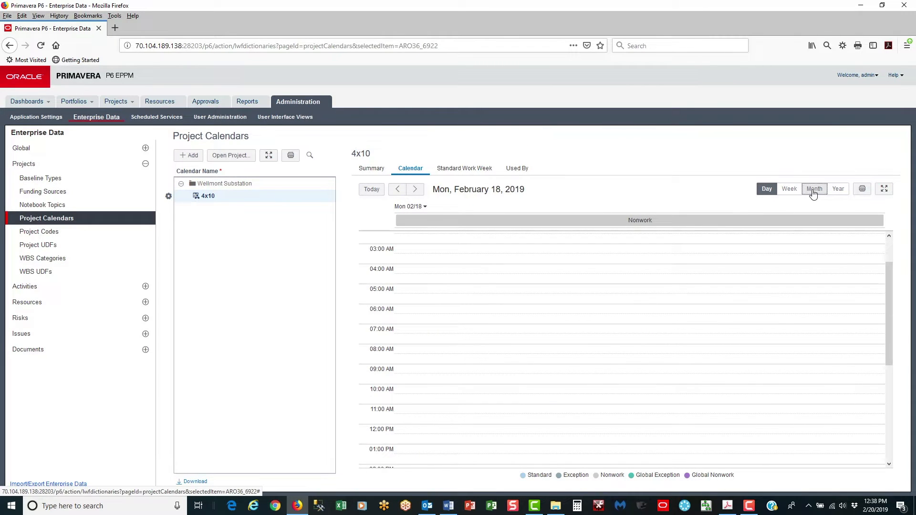
left_click(814, 189)
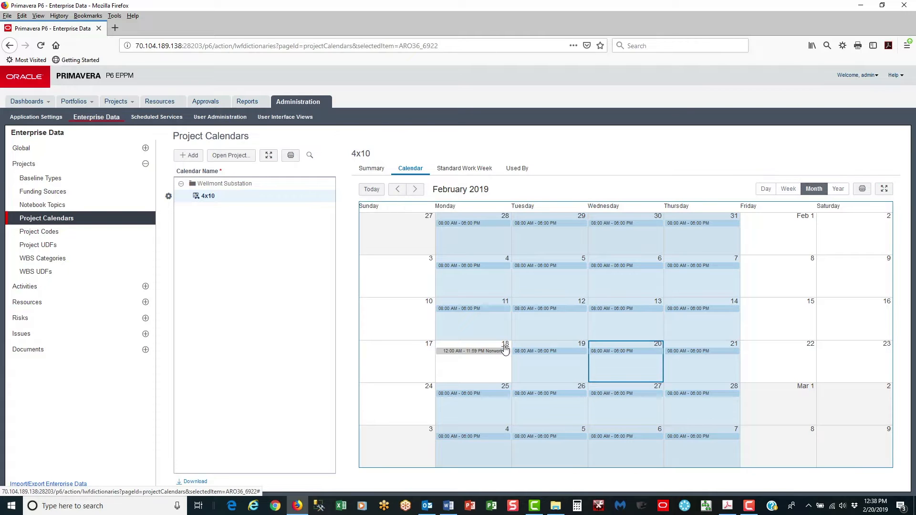
Set February 18 back to standard 8:00 AM–6:00 PM working time, save, and return to month view
left_click(767, 189)
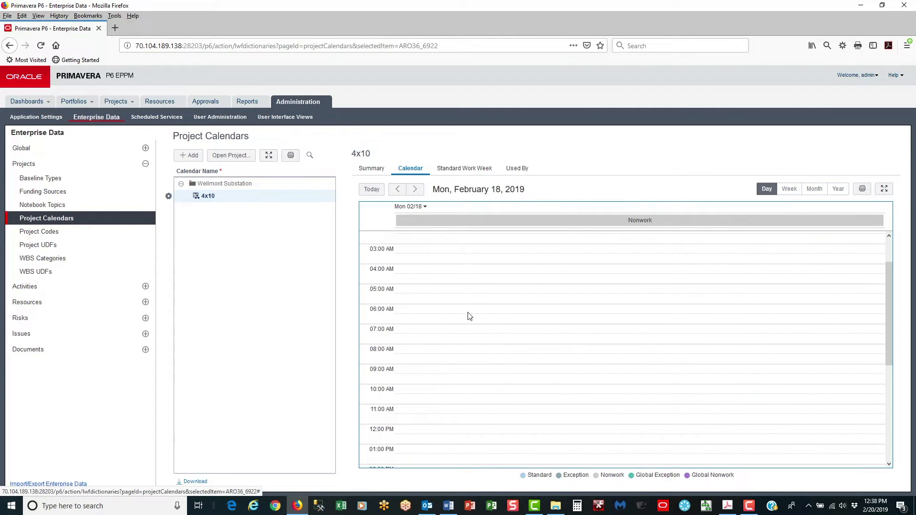
left_click(410, 206)
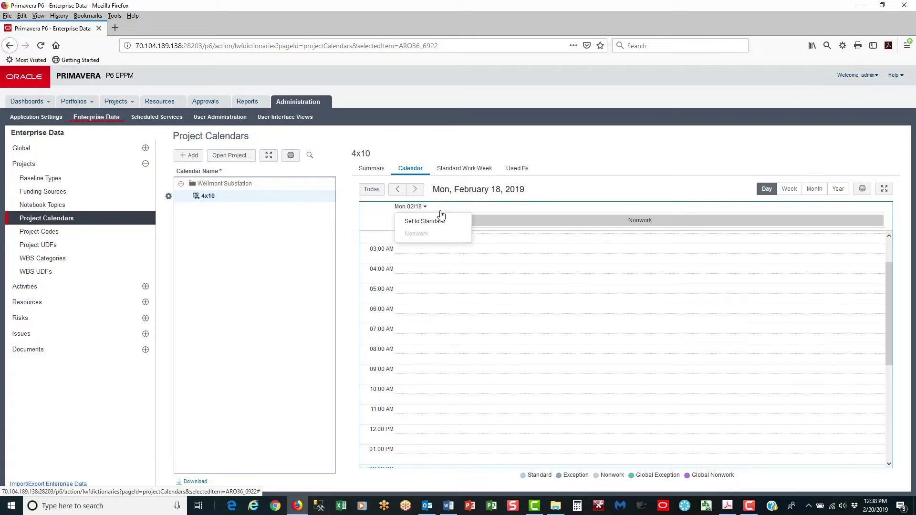
left_click(423, 220)
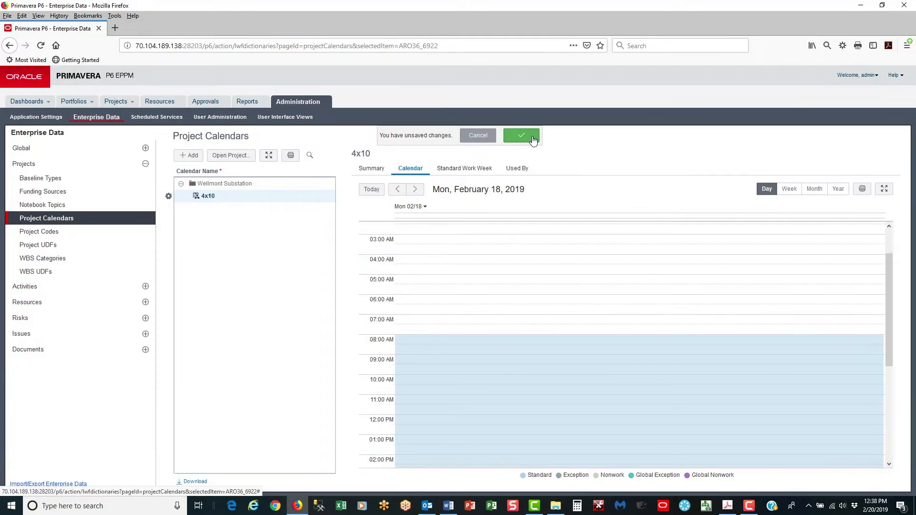
left_click(520, 134)
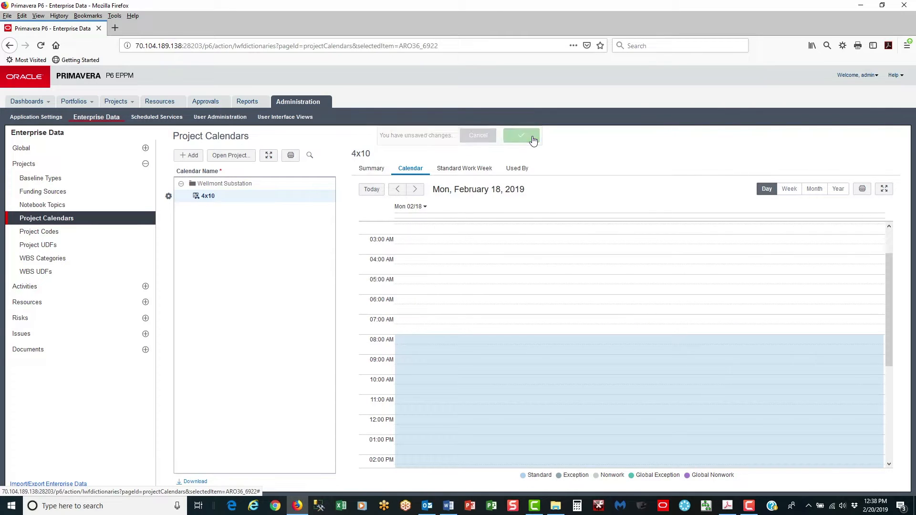
left_click(522, 135)
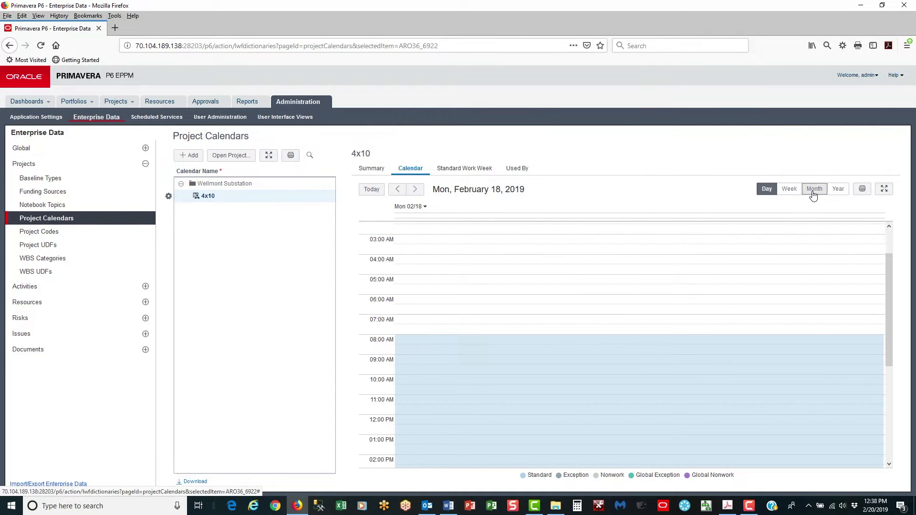
left_click(813, 189)
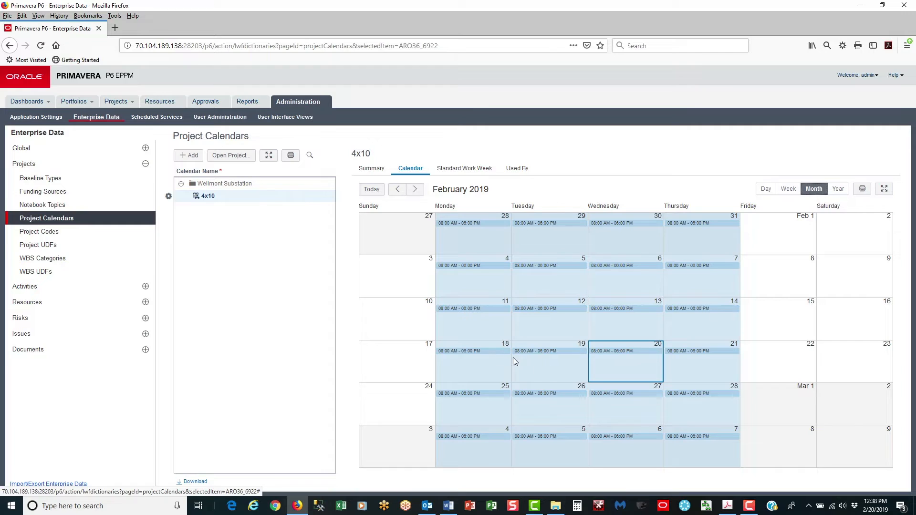
mouse_move(467, 360)
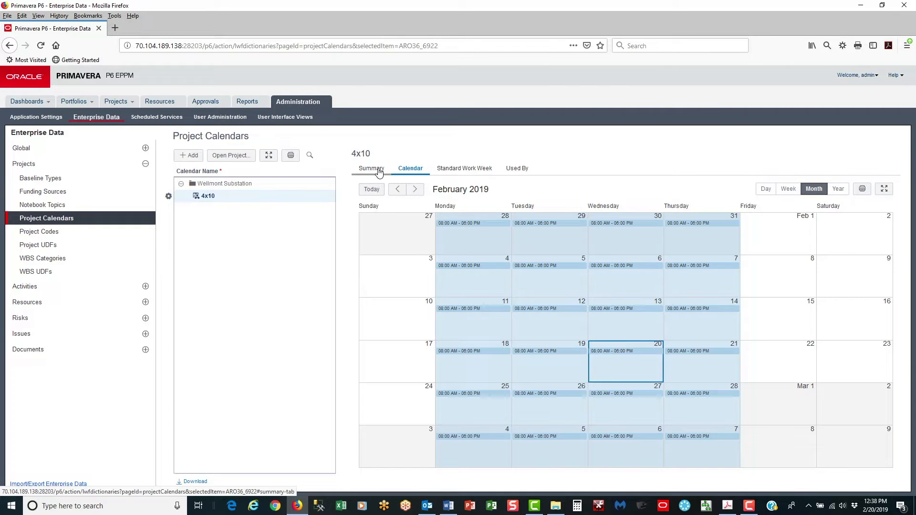
On the Summary tab, set the Hours/Day time period to 10.0 and save the 4x10 calendar
left_click(371, 168)
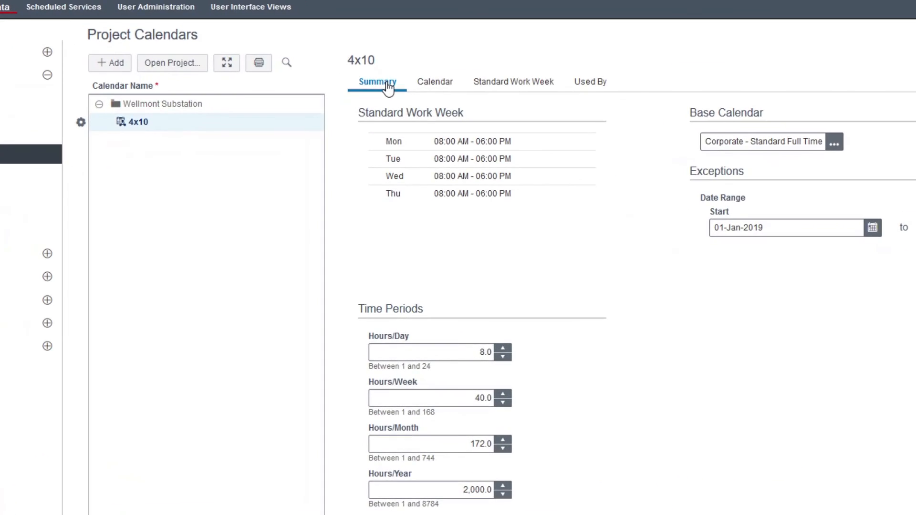
mouse_move(546, 363)
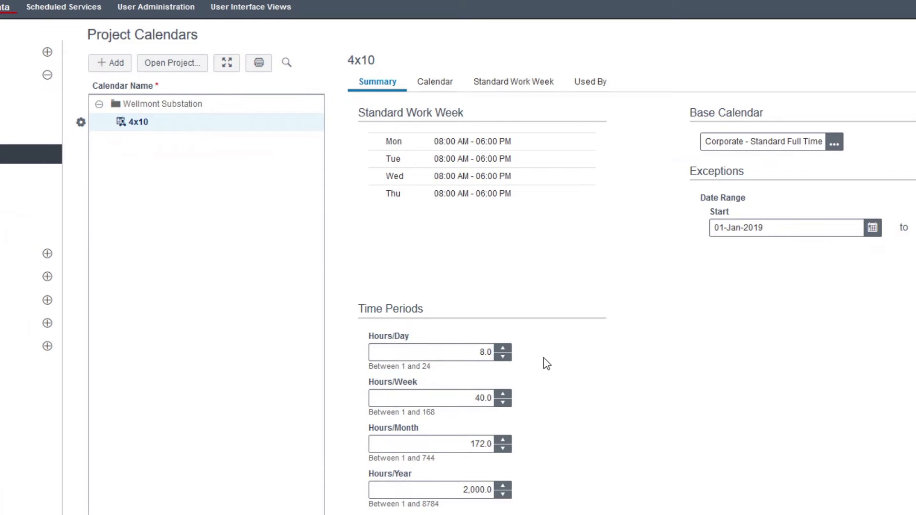
mouse_move(546, 392)
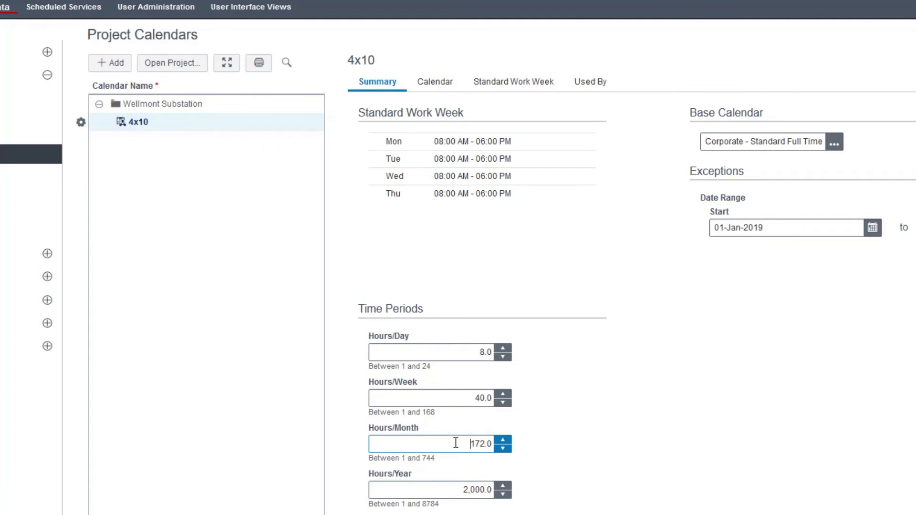
mouse_move(457, 395)
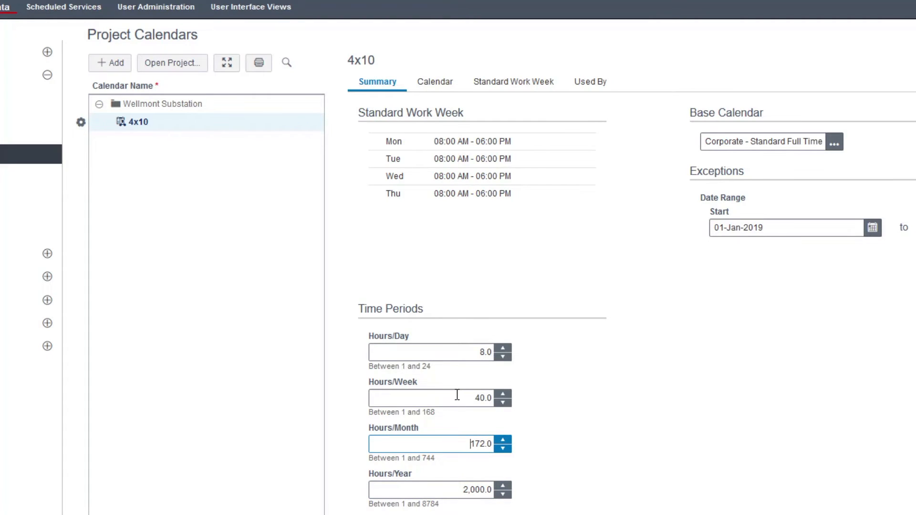
left_click(427, 398)
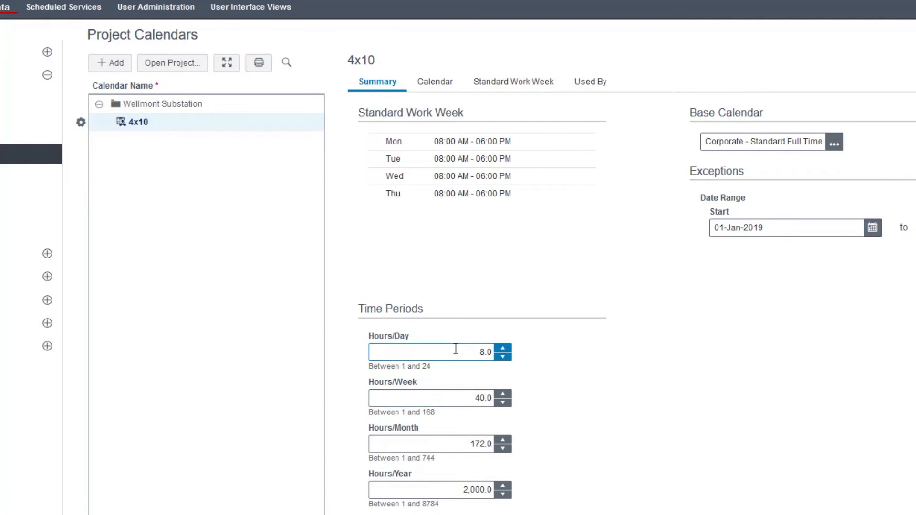
mouse_move(554, 397)
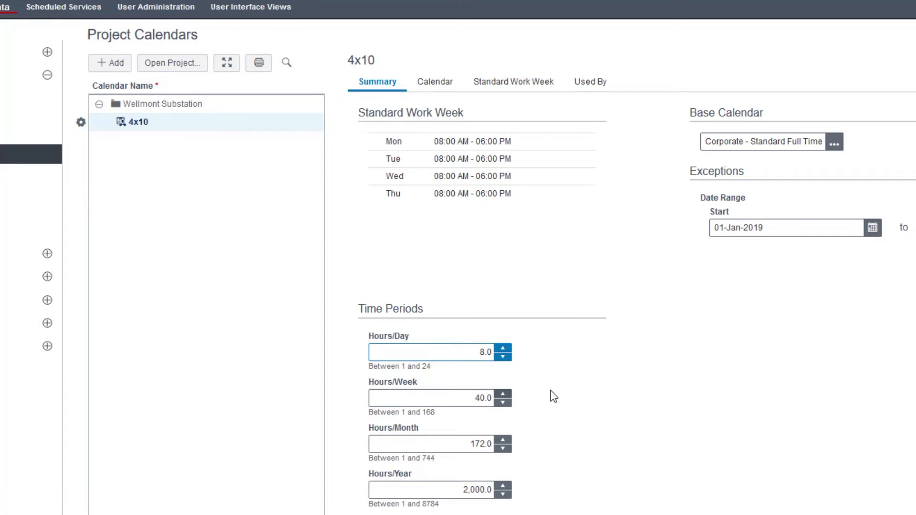
mouse_move(606, 390)
type("10")
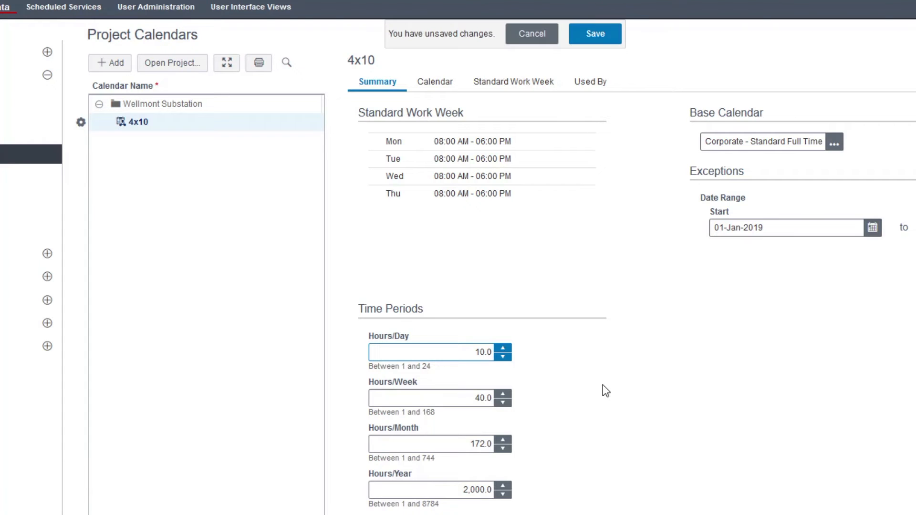
left_click(594, 34)
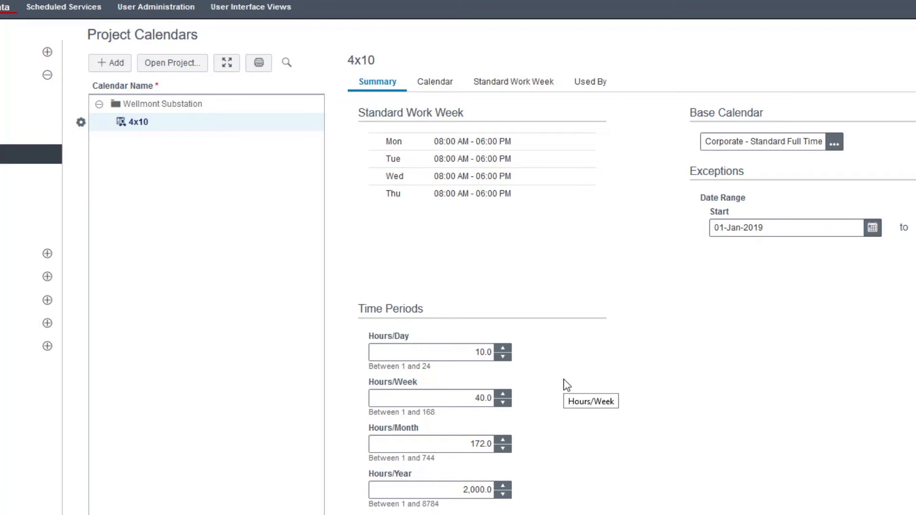
mouse_move(425, 274)
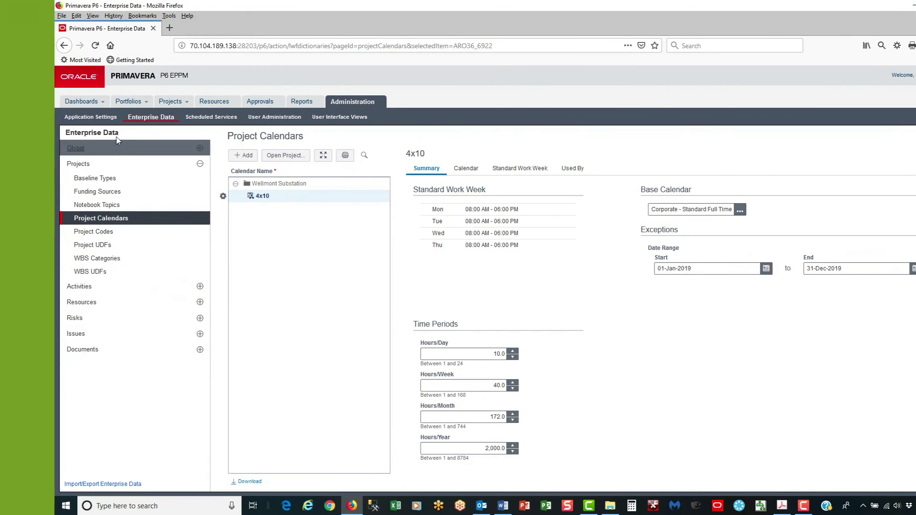
Show Application Settings' Time Periods page with Hours/Day 10.0 and assigned-calendar hours enabled
left_click(90, 116)
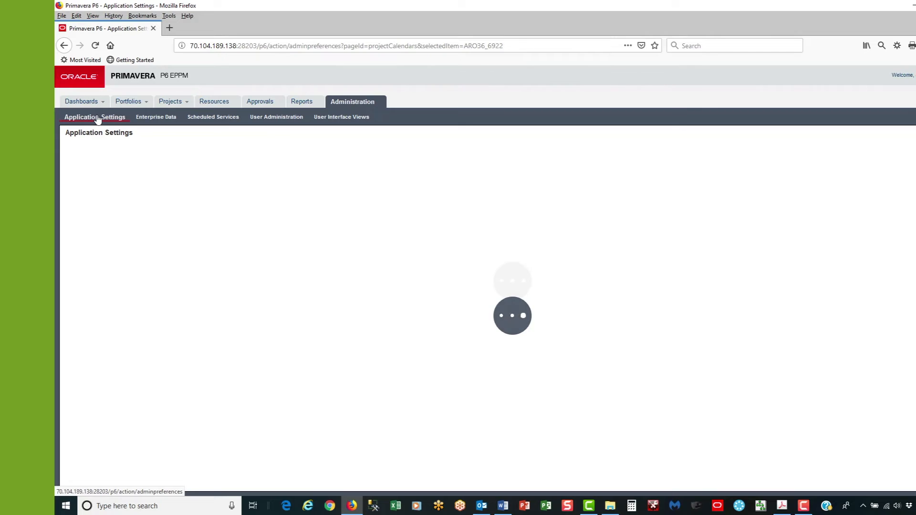
left_click(95, 117)
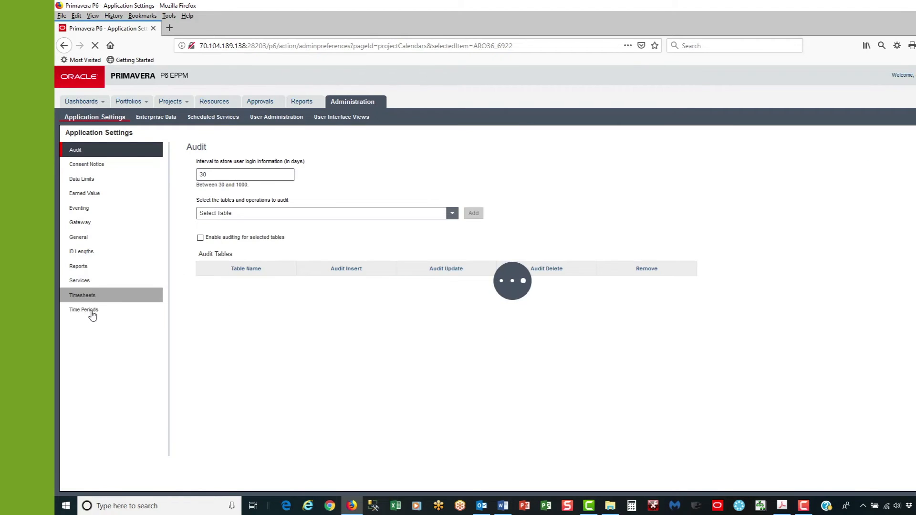
left_click(84, 307)
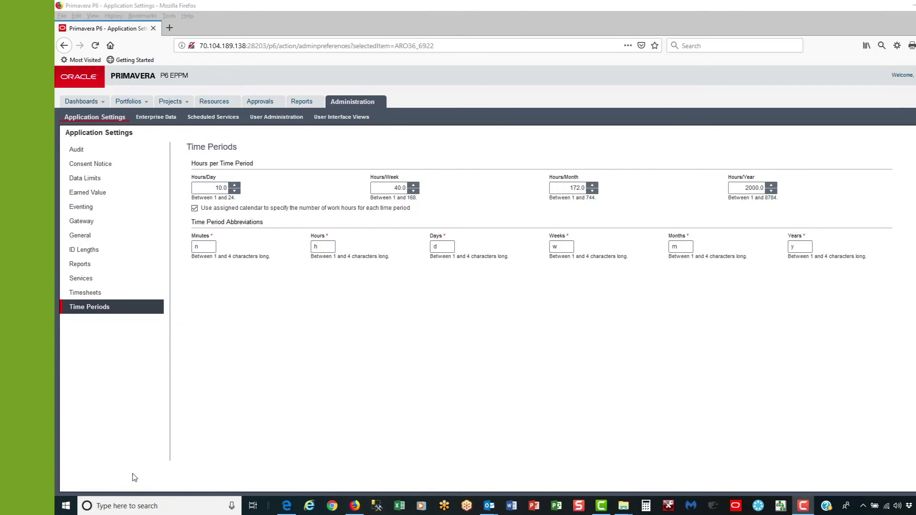
mouse_move(285, 365)
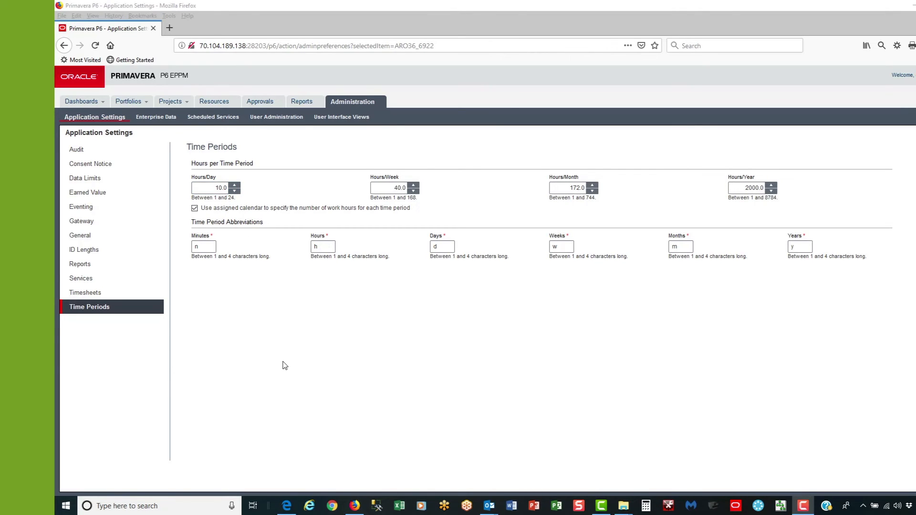
mouse_move(138, 346)
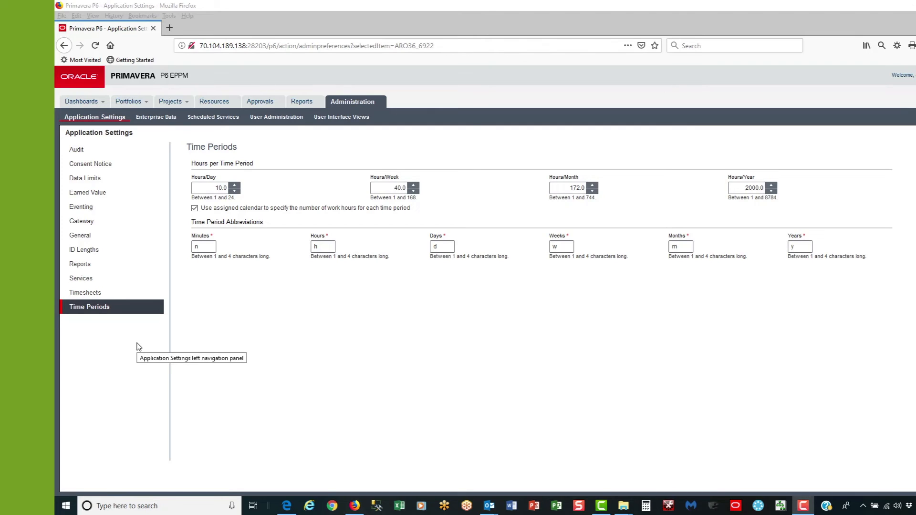
mouse_move(153, 284)
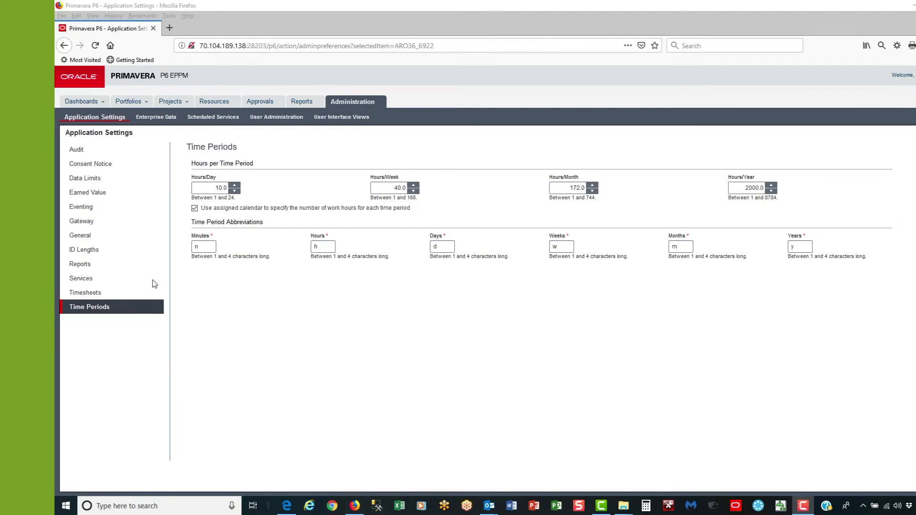
Return to Enterprise Data's Project Calendars and display the 4x10 calendar's summary
left_click(156, 116)
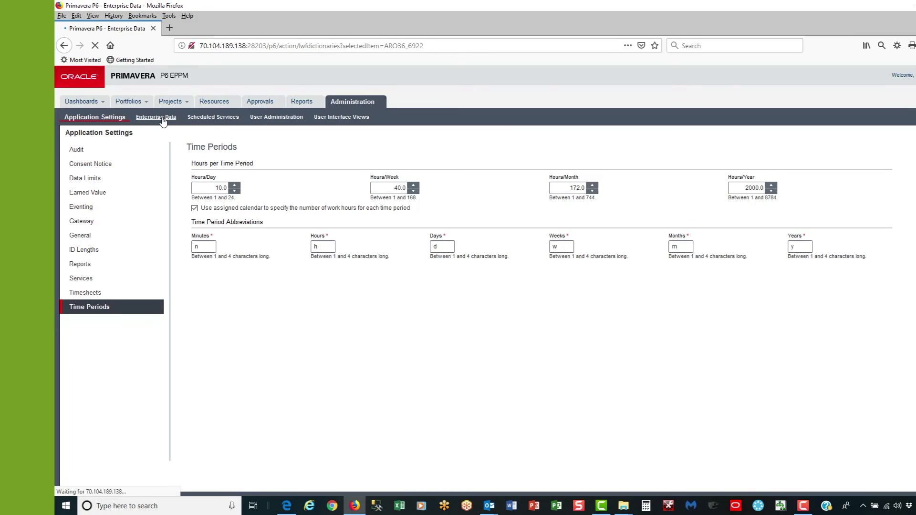
left_click(156, 116)
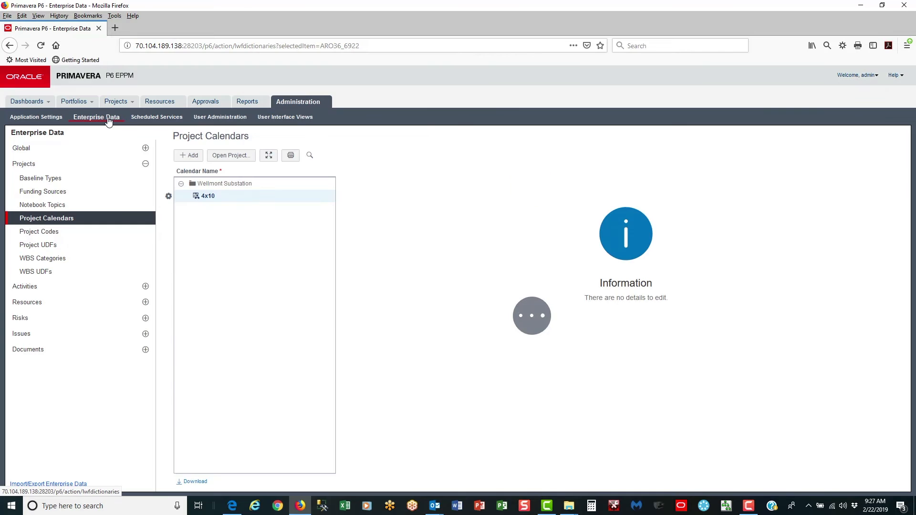
left_click(208, 196)
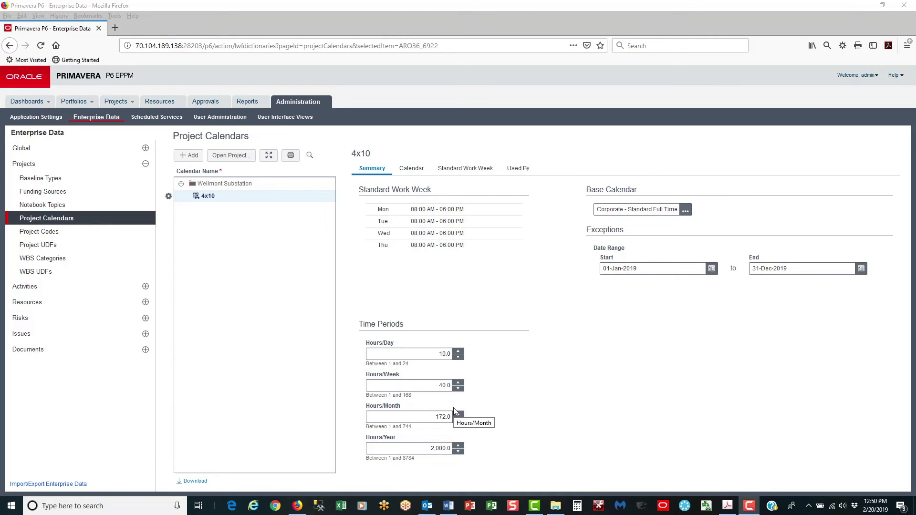
mouse_move(316, 395)
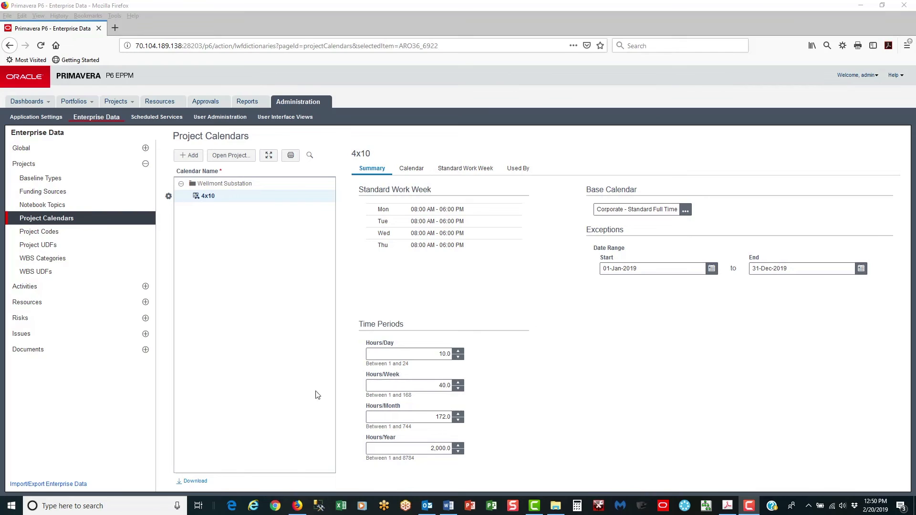
mouse_move(115, 101)
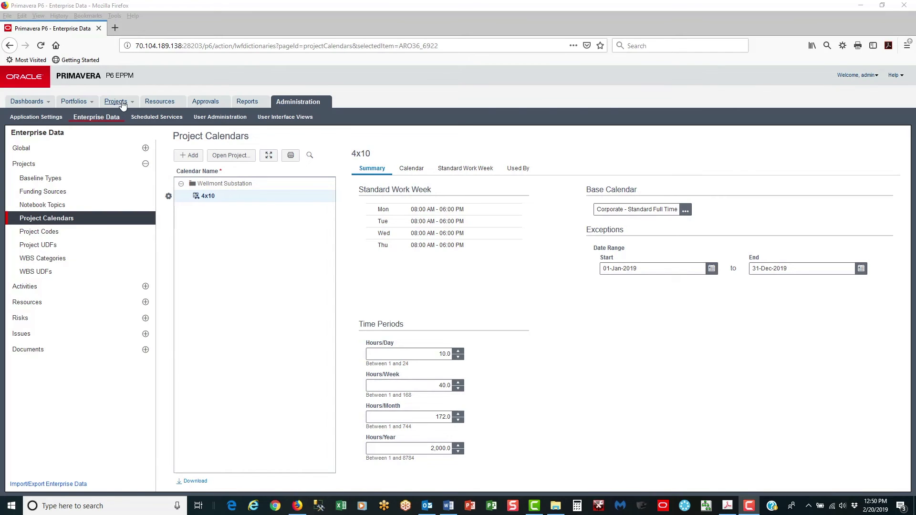
In the EPS, expand Enterprise > E&C > ELPR01 and select the WELLMONT01 project
left_click(115, 101)
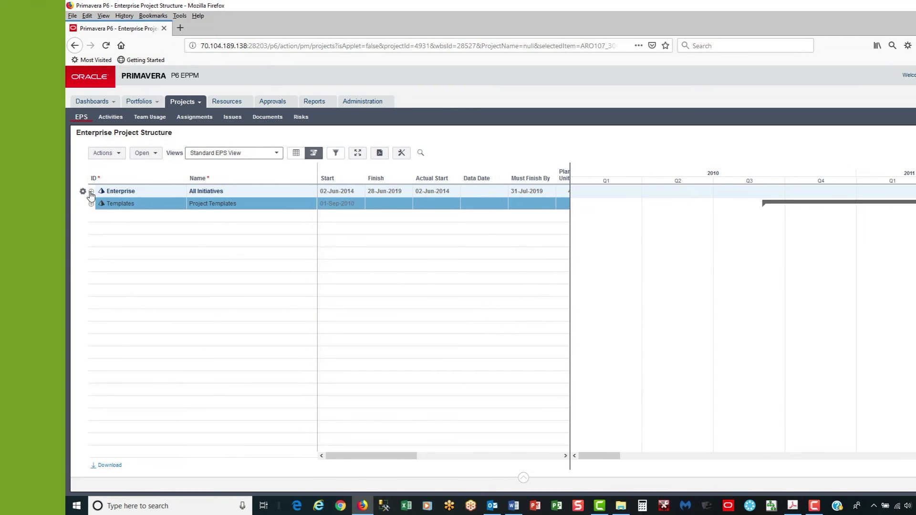
left_click(90, 191)
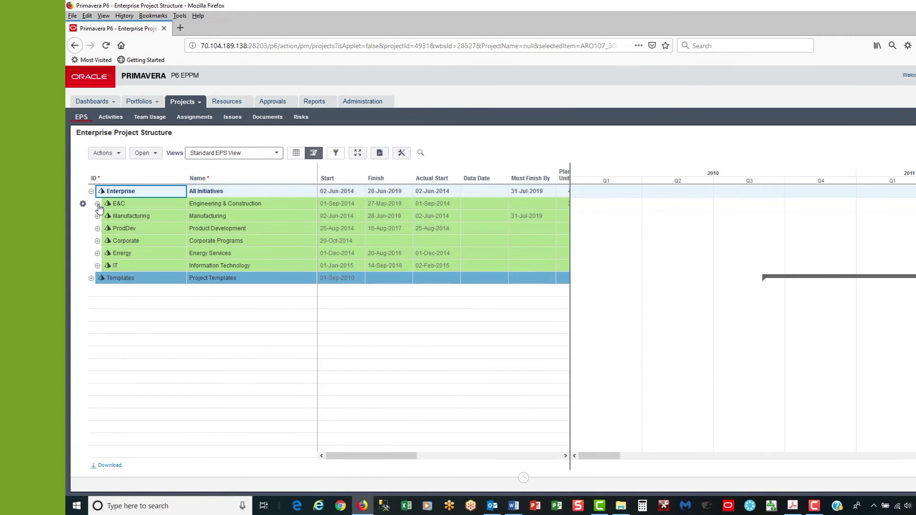
left_click(97, 203)
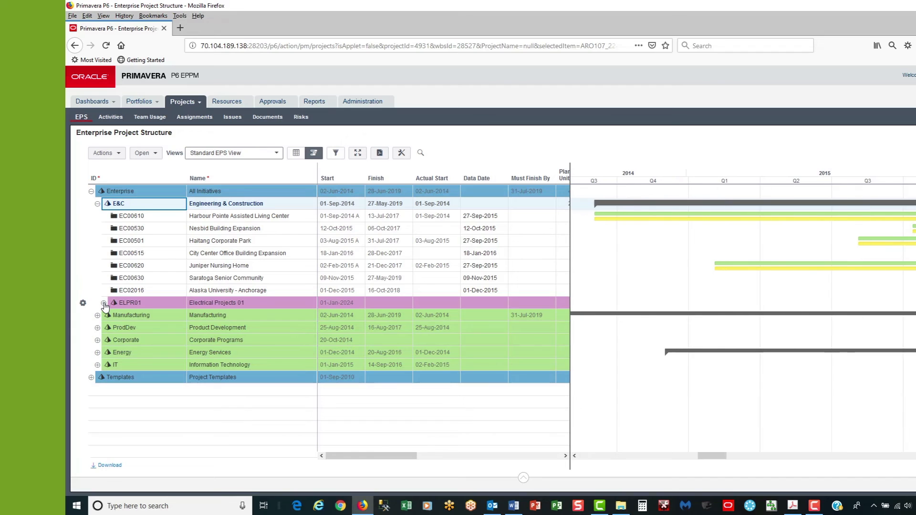
left_click(103, 302)
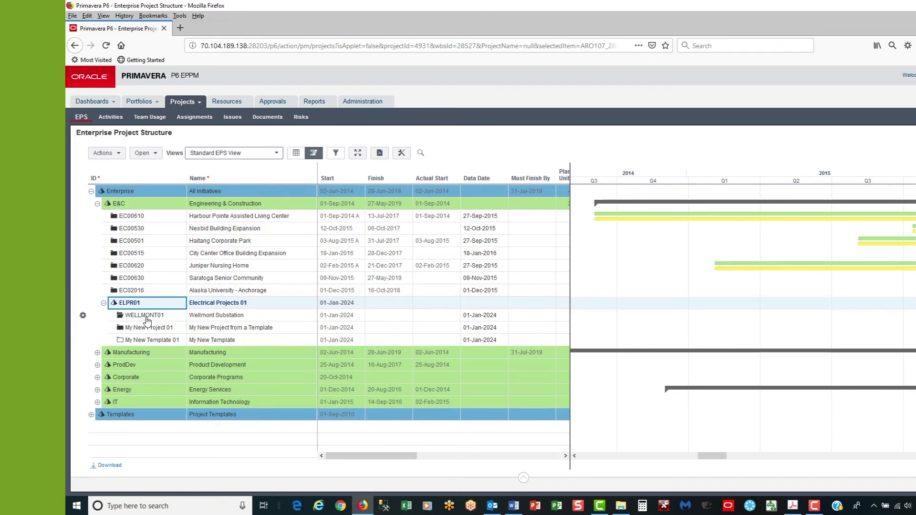
left_click(145, 315)
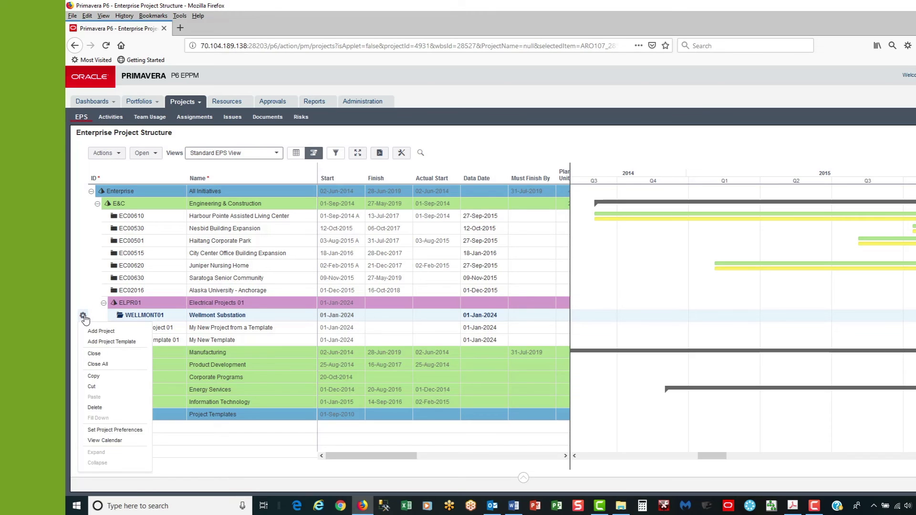
mouse_move(97, 418)
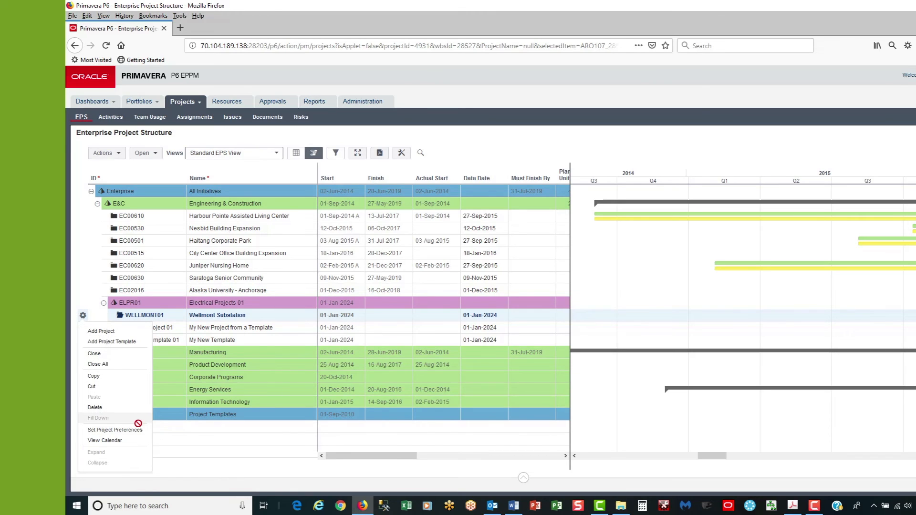
mouse_move(114, 429)
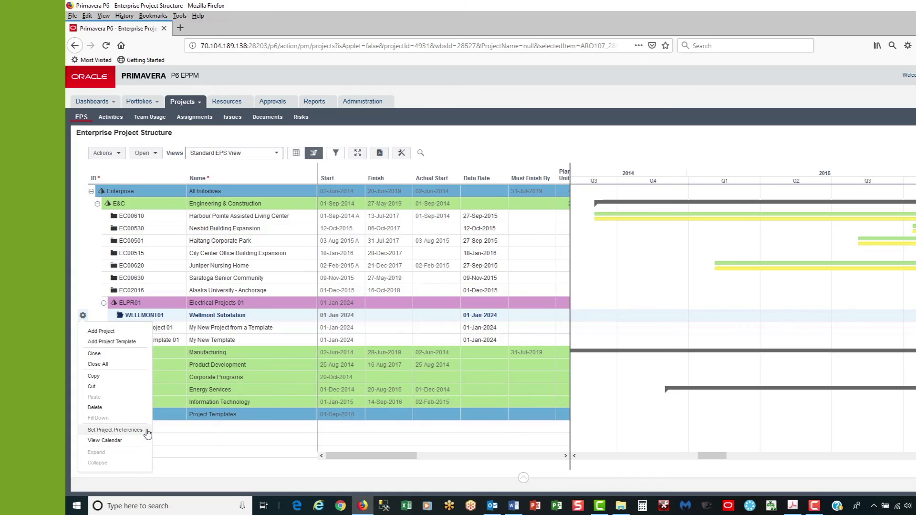
In Wellmont Substation's Project Preferences, choose 4x10 as the default activity calendar and confirm
left_click(115, 430)
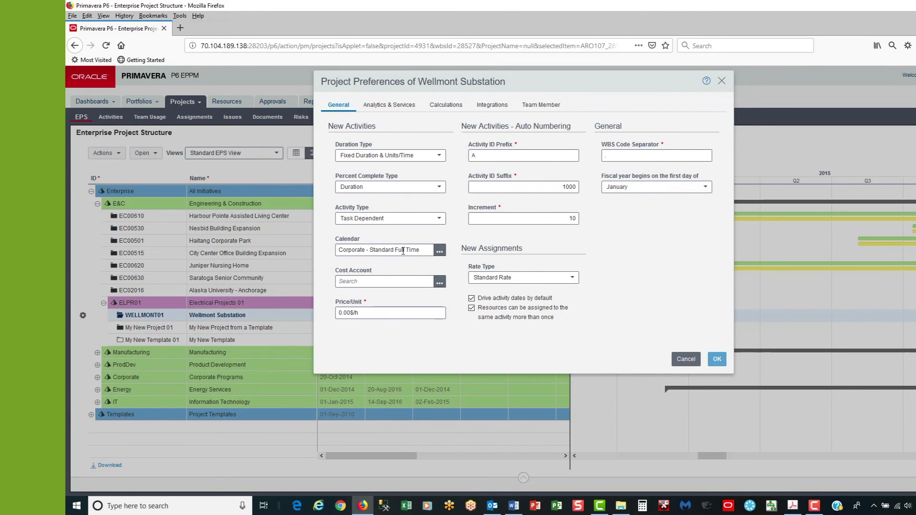
left_click(439, 249)
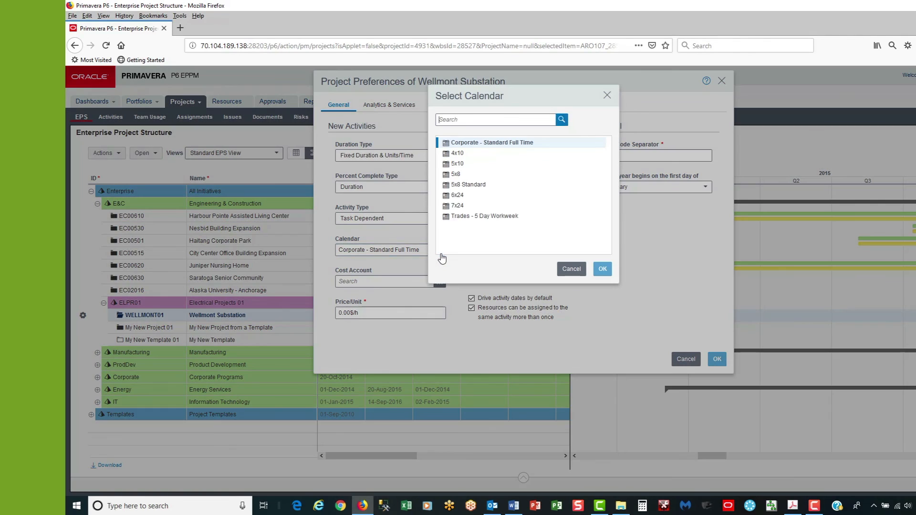
left_click(457, 152)
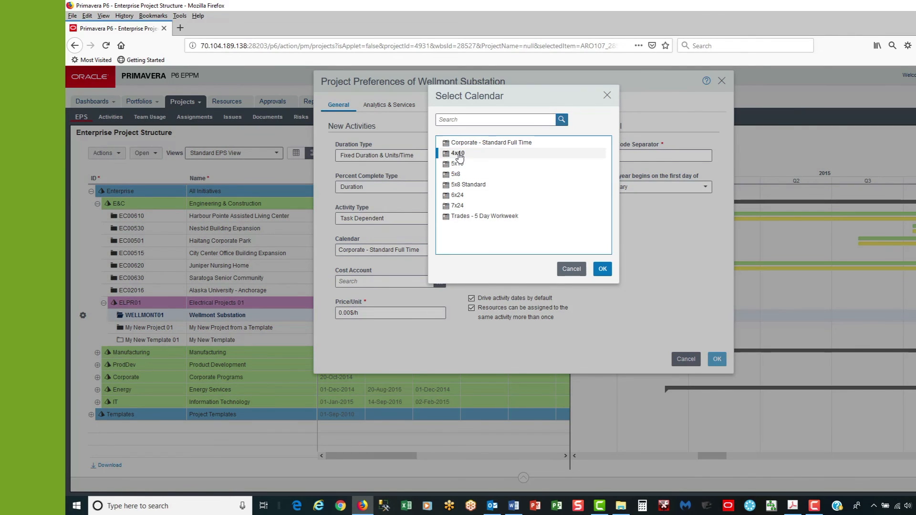
left_click(603, 269)
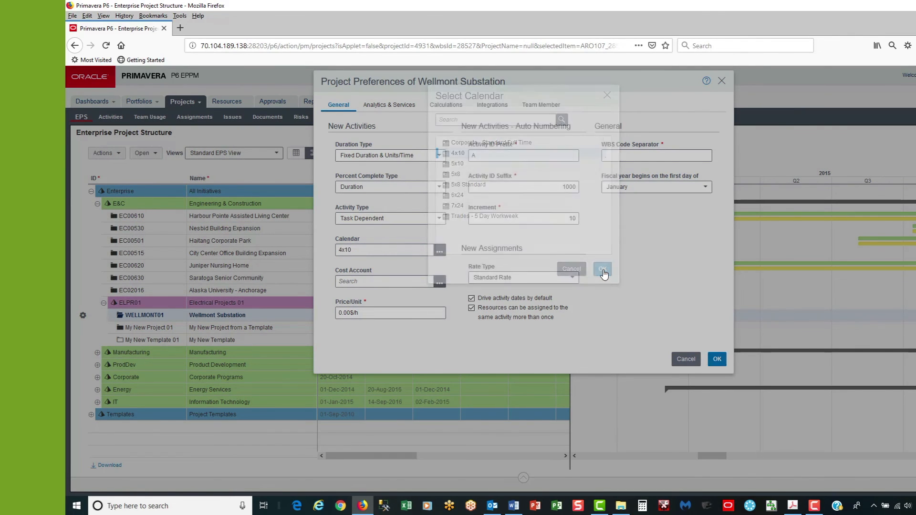
left_click(603, 271)
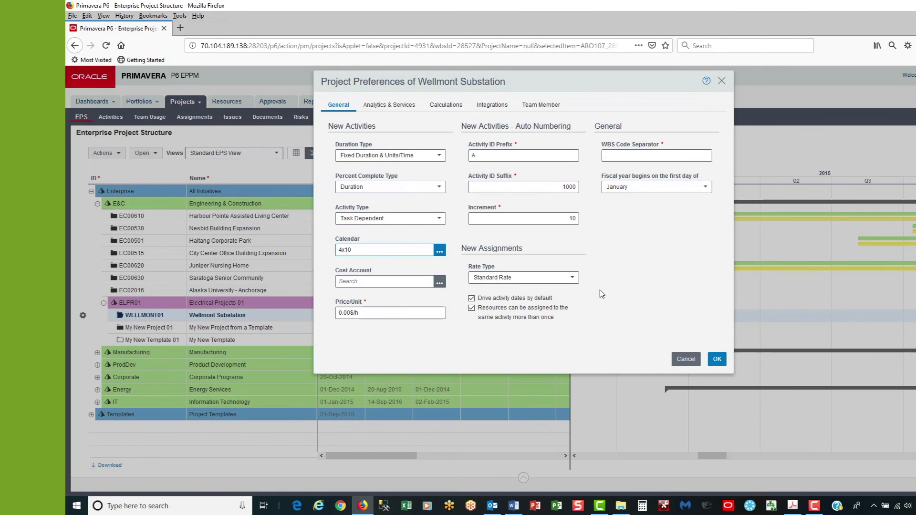
mouse_move(705, 343)
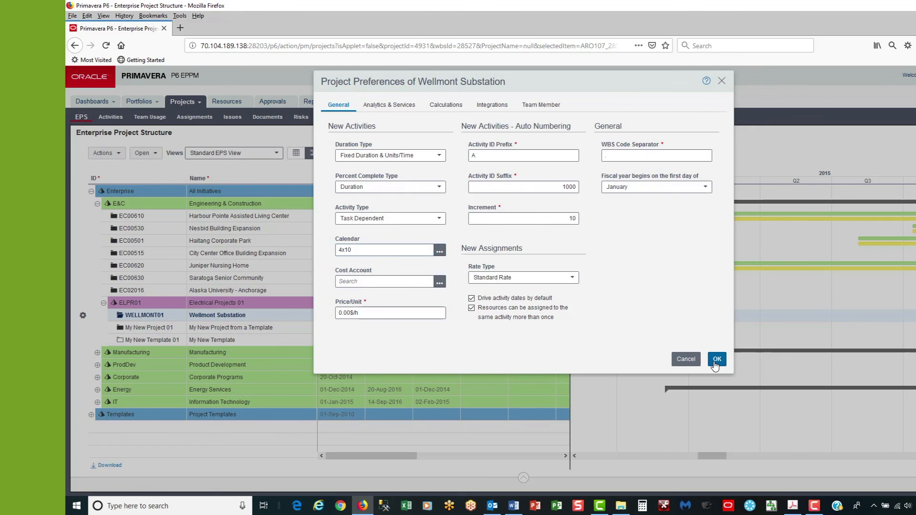
left_click(716, 359)
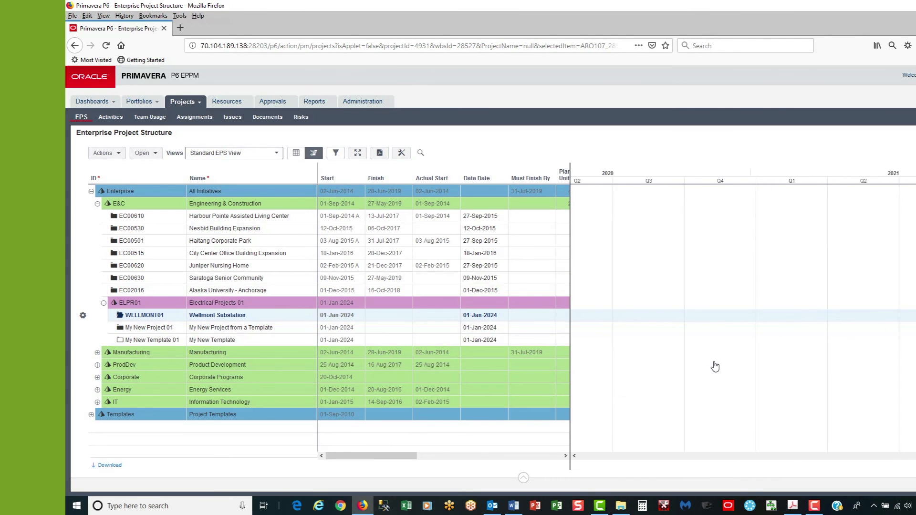